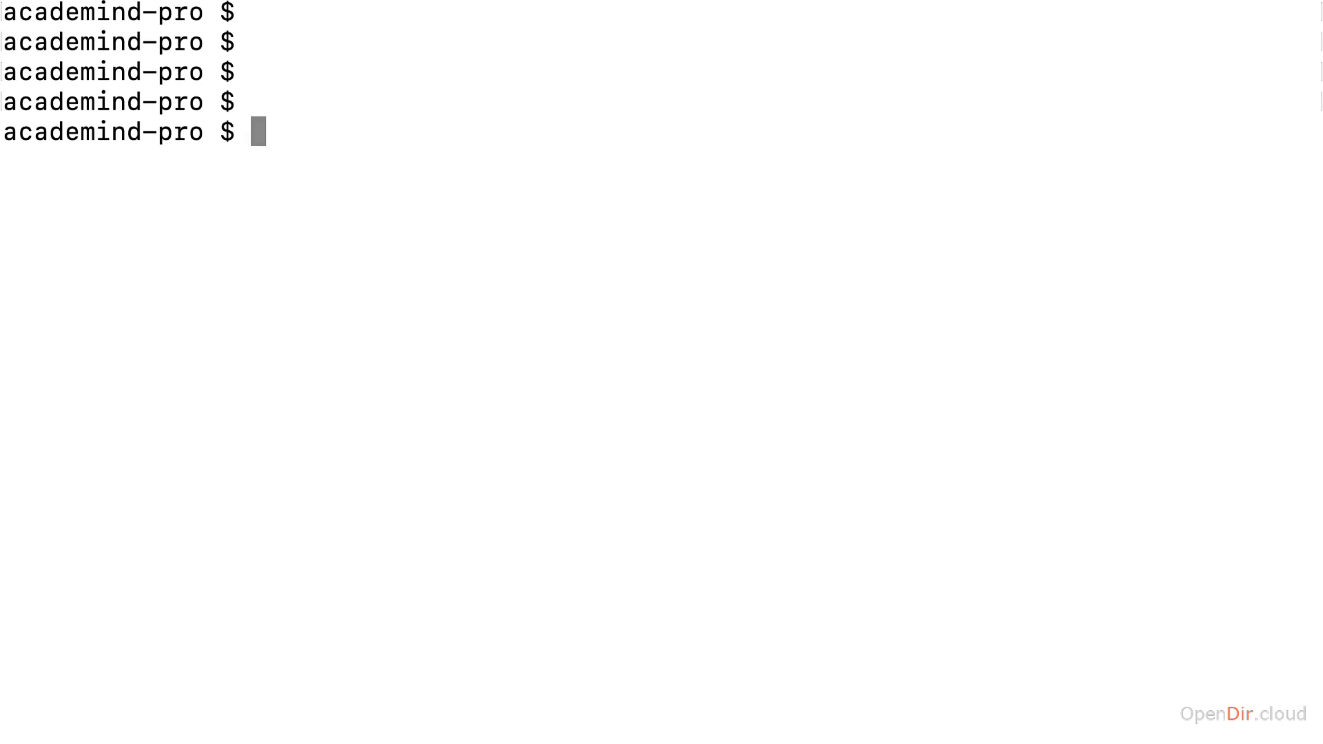
- Start a django-admin startproject command, trying and erasing the names mypage and django-course
type("django-admin startp")
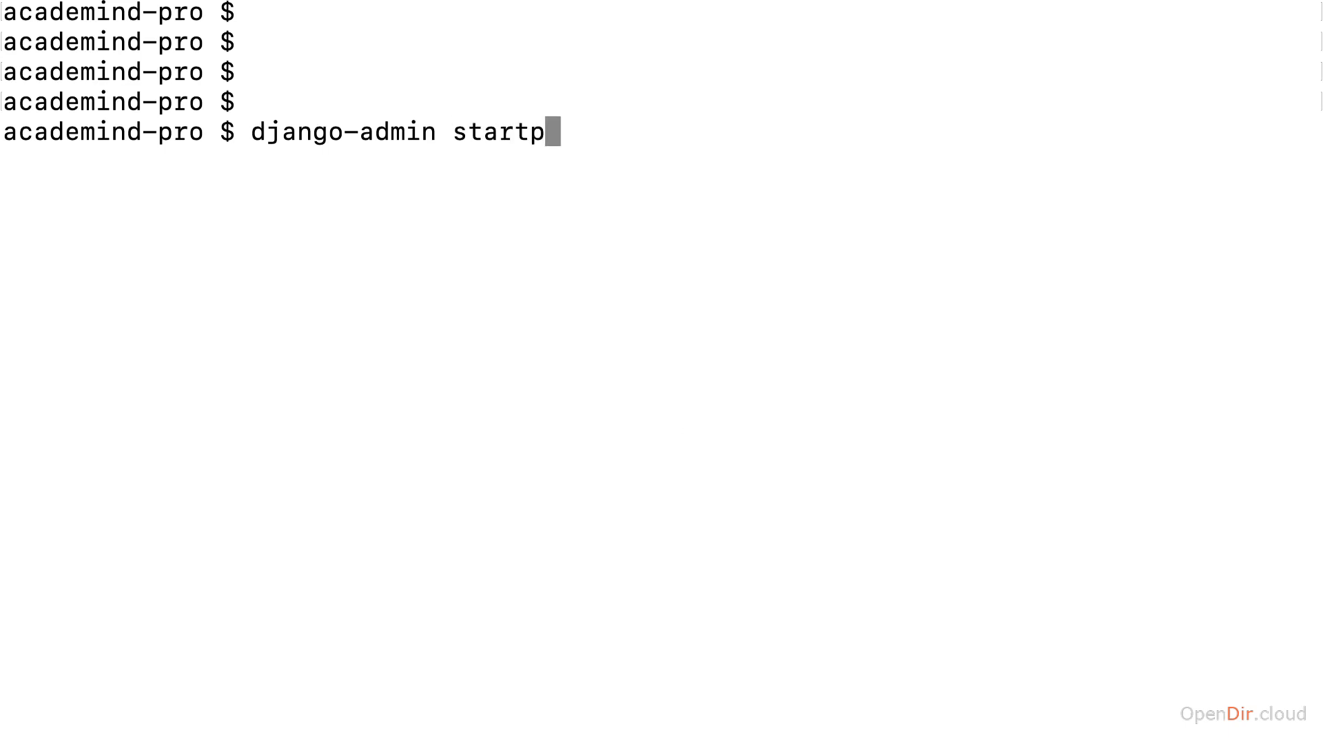
type("roject mypage")
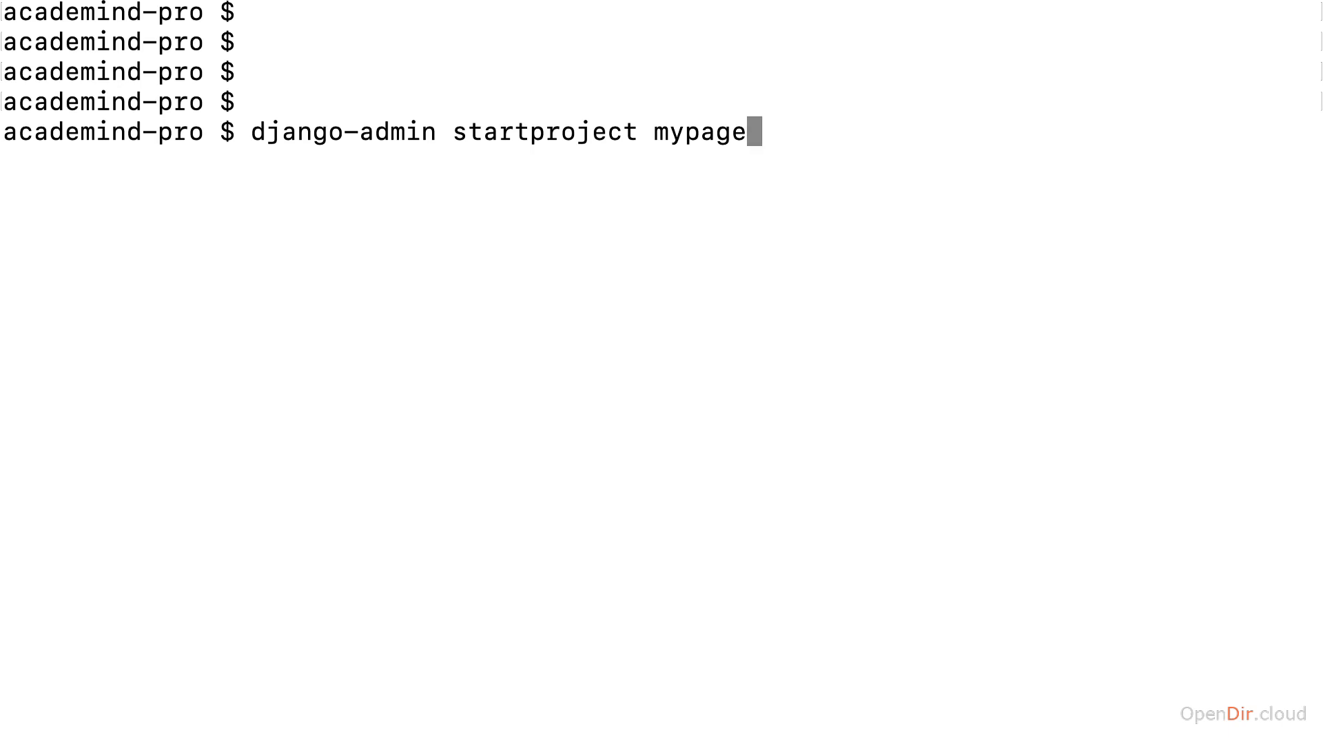
key("BackSpace")
type("djan")
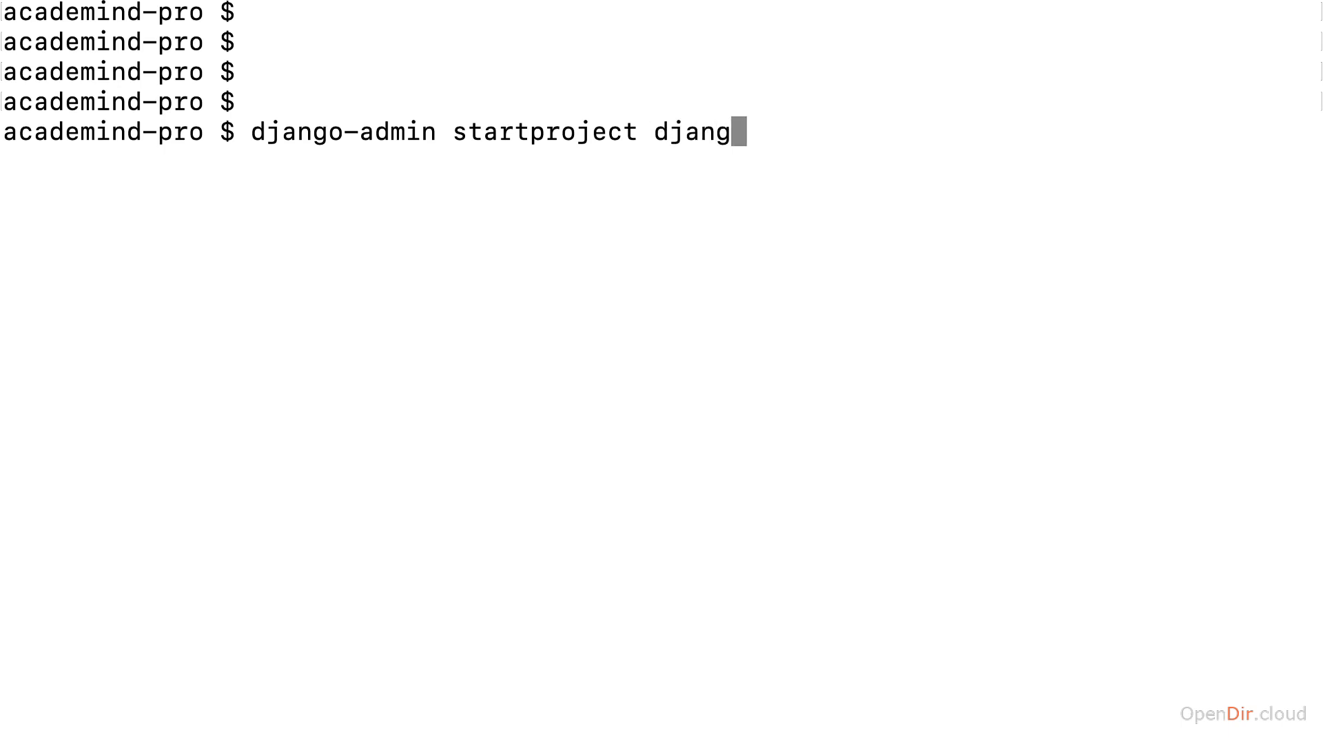
type("o-course")
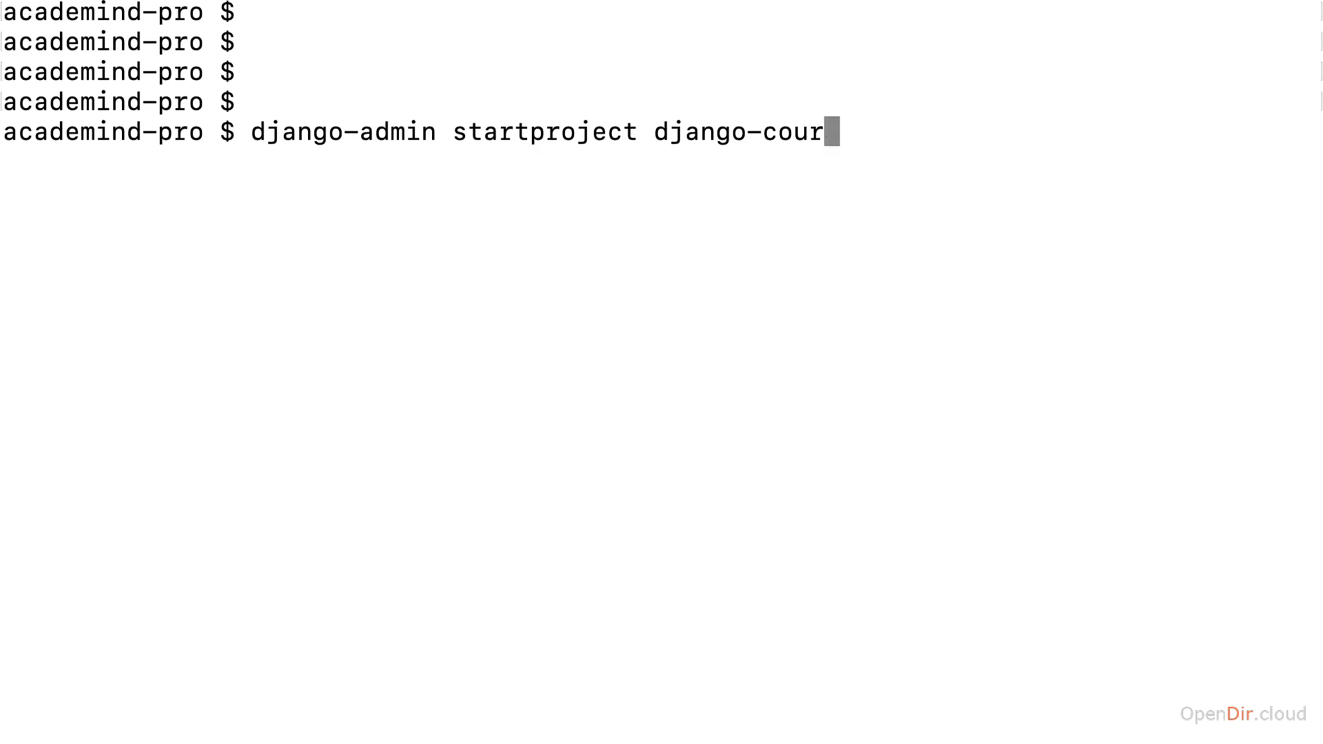
key("backspace")
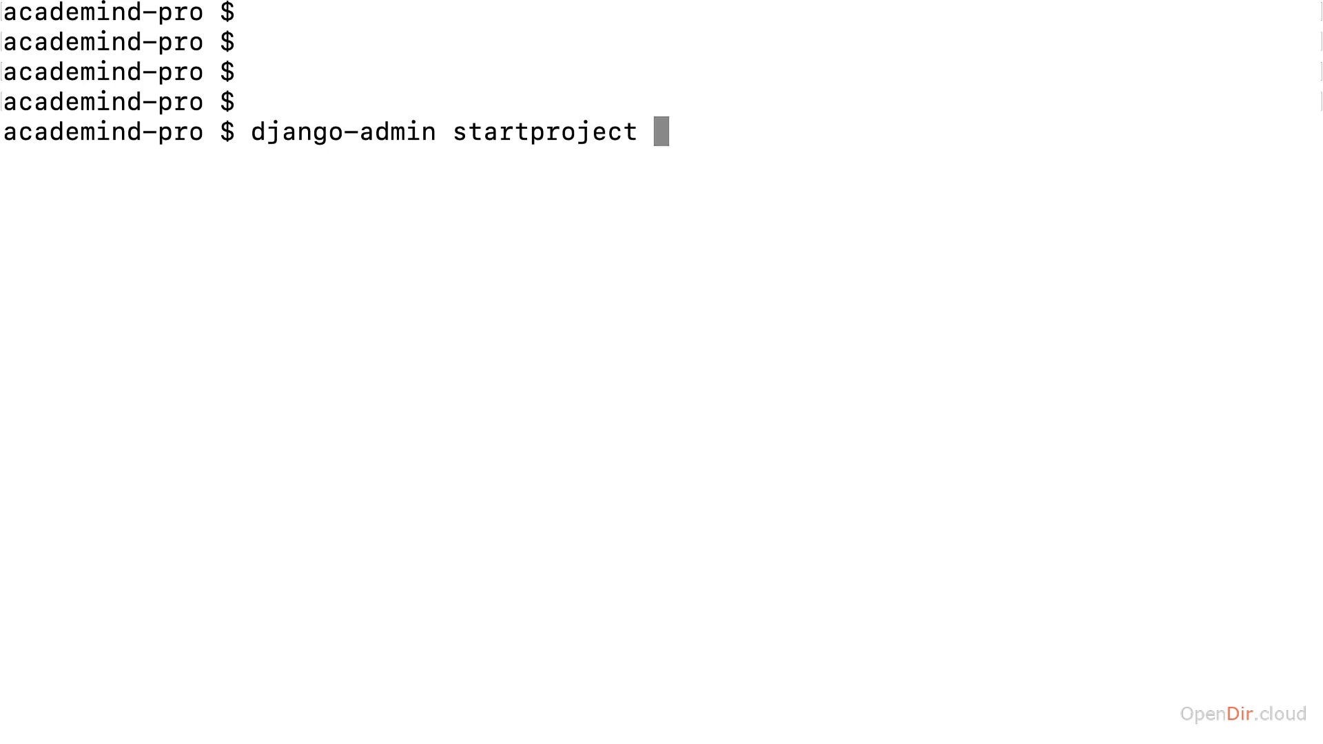
- Name the project monthly_challenges in the startproject command
type("monthly")
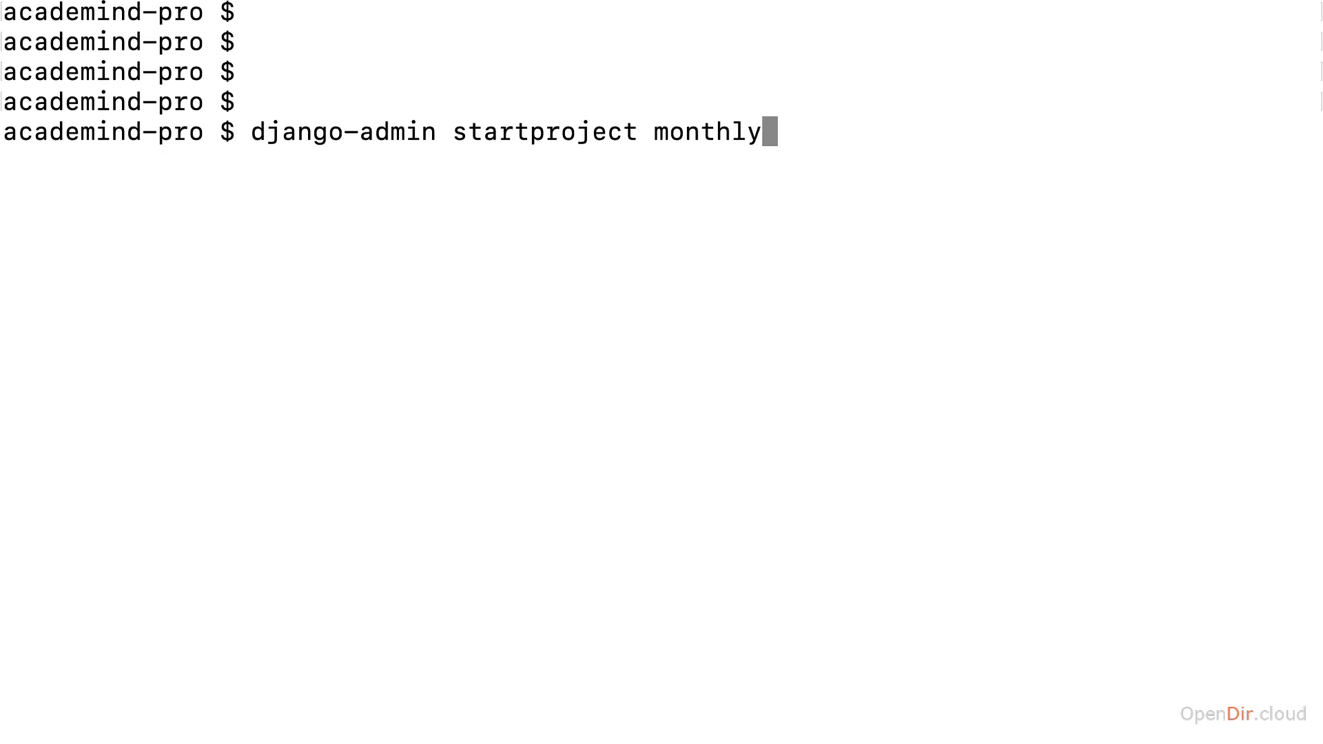
type("_challenges")
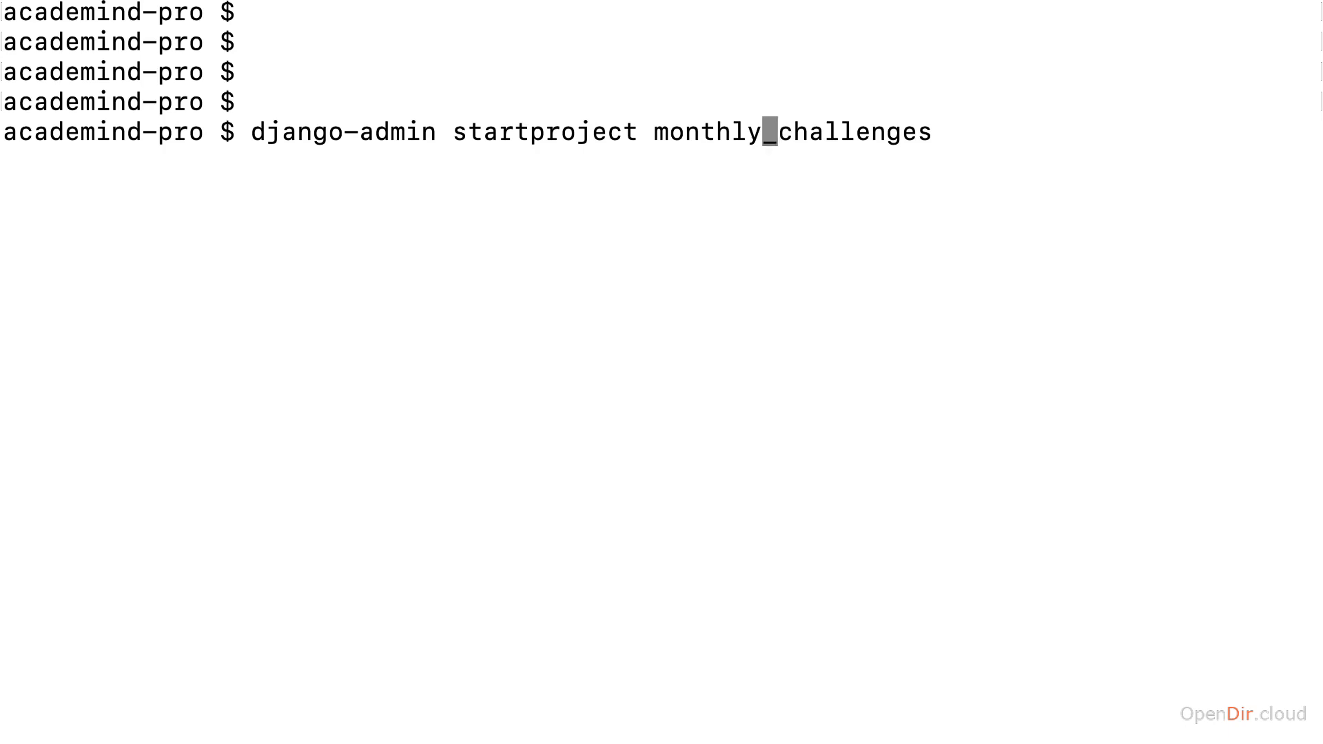
type("_")
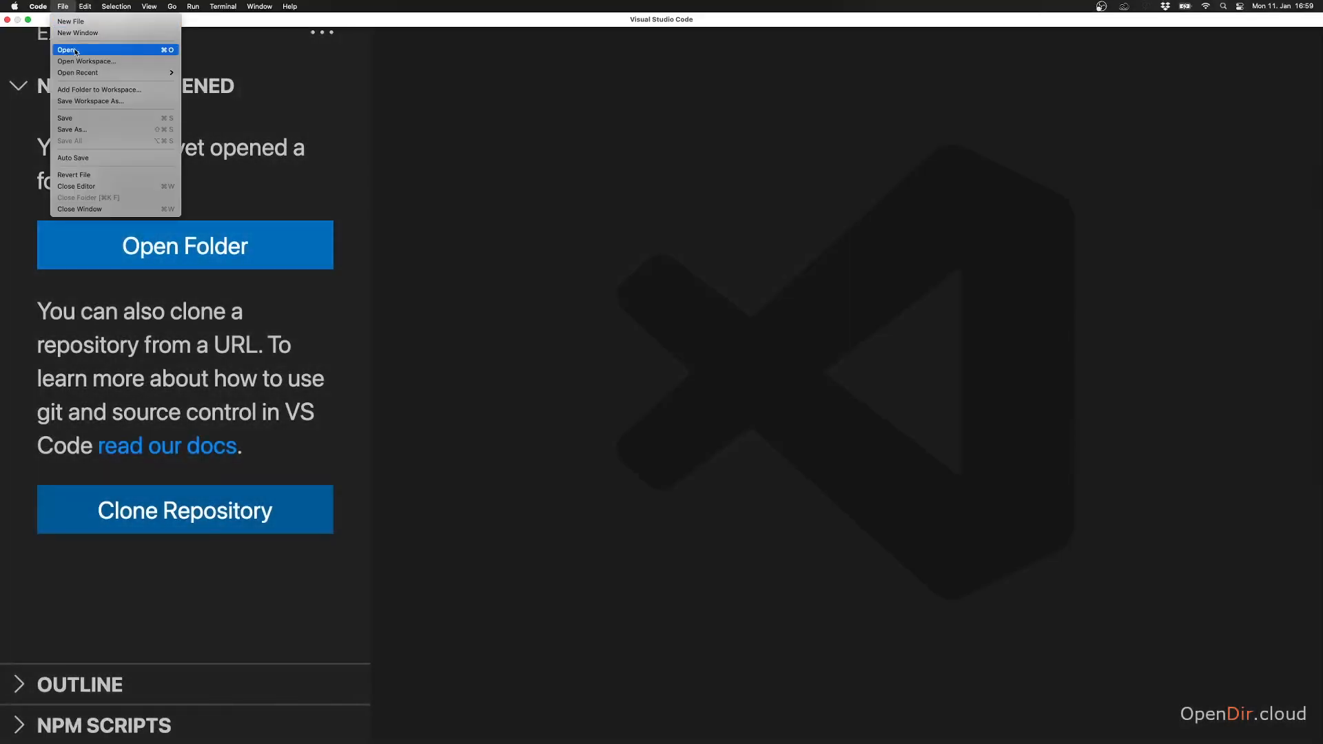
- Open the monthly_challenges folder in VS Code and start an integrated terminal there
left_click(69, 50)
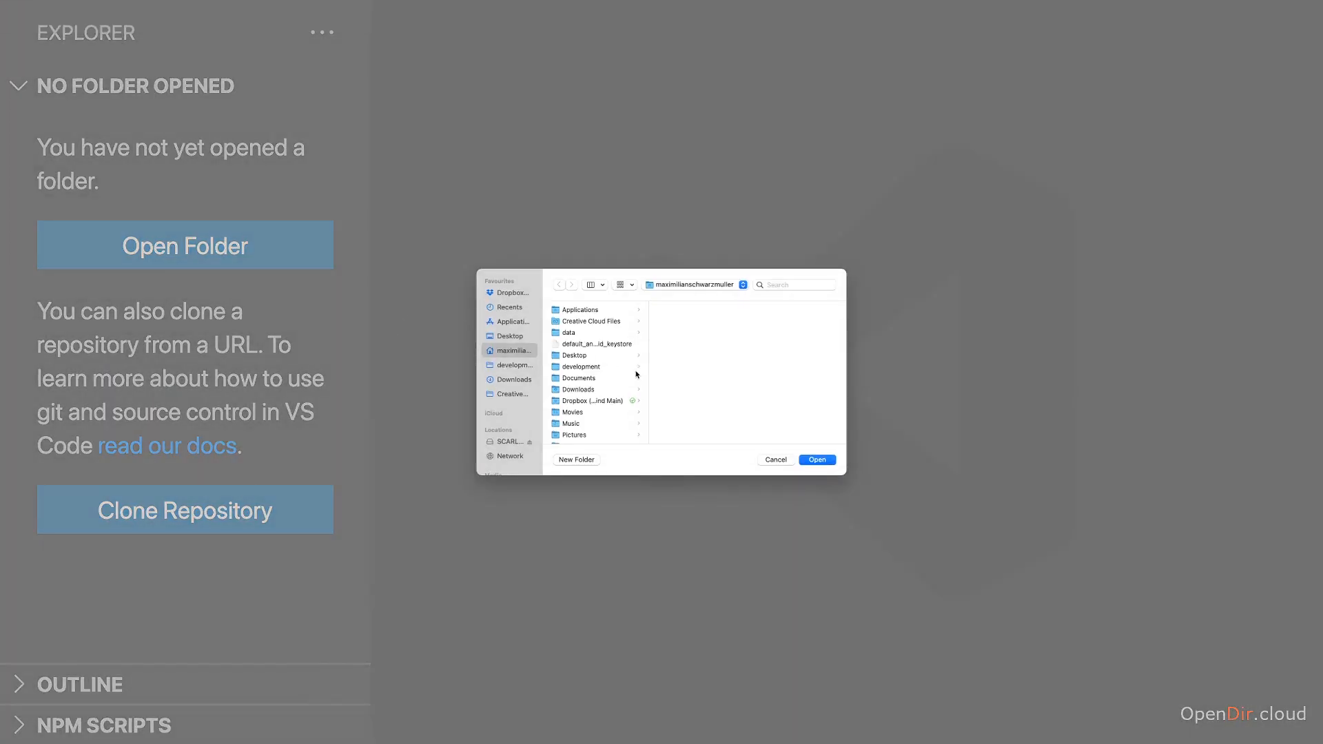
left_click(815, 460)
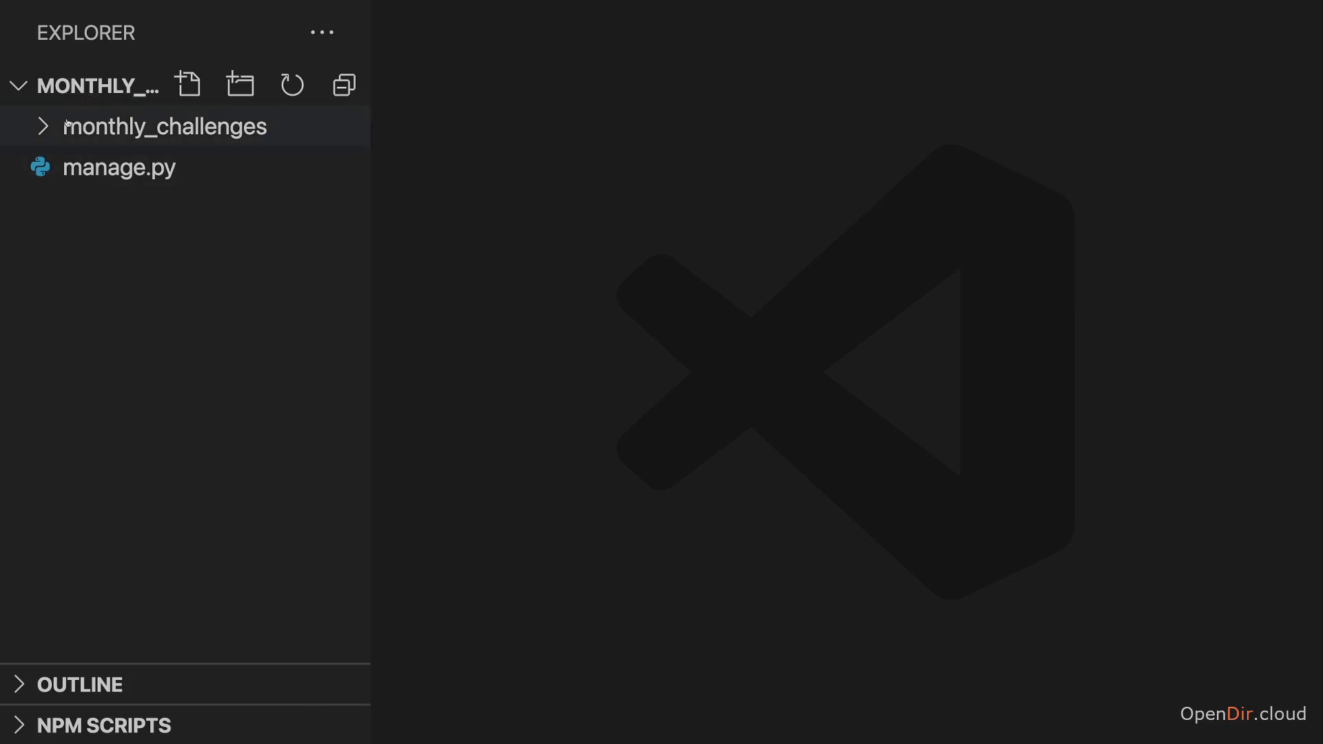
left_click(166, 127)
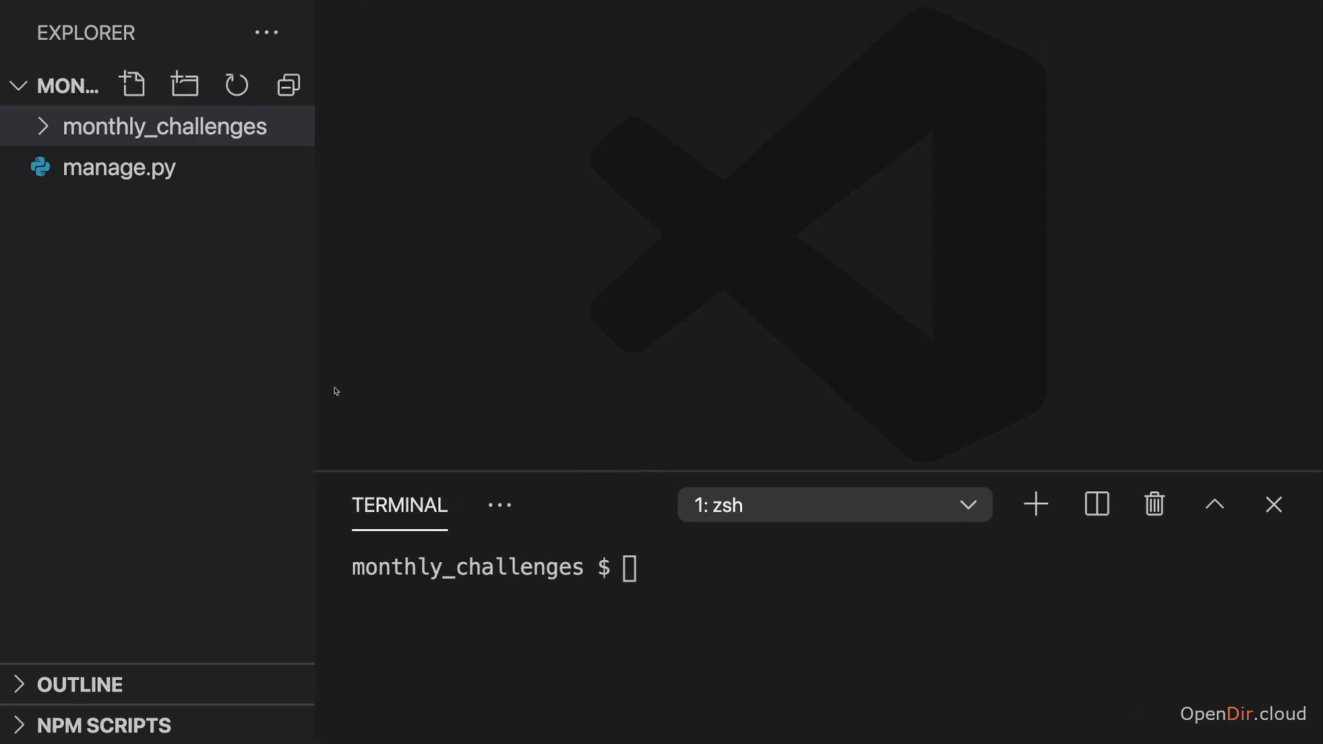
- Run python3 manage.py startapp challenges in the integrated terminal
type("py")
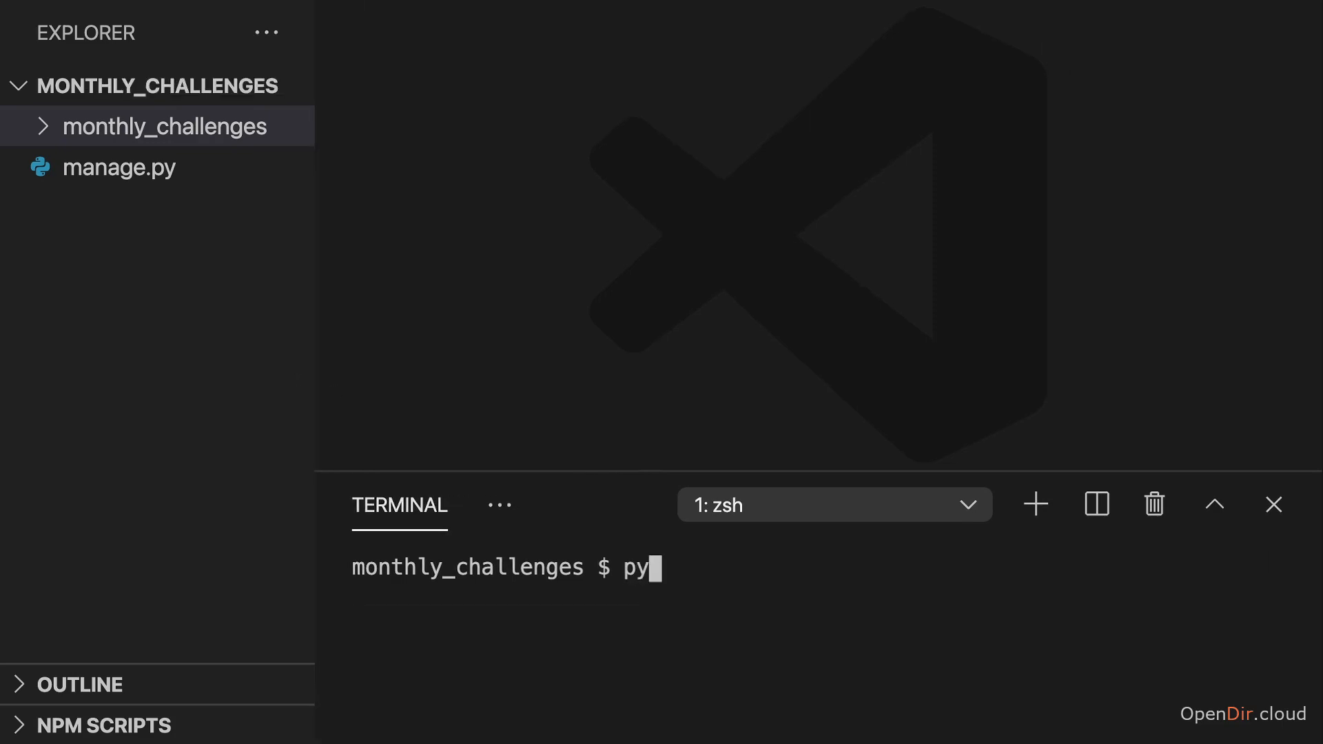
type("thon3")
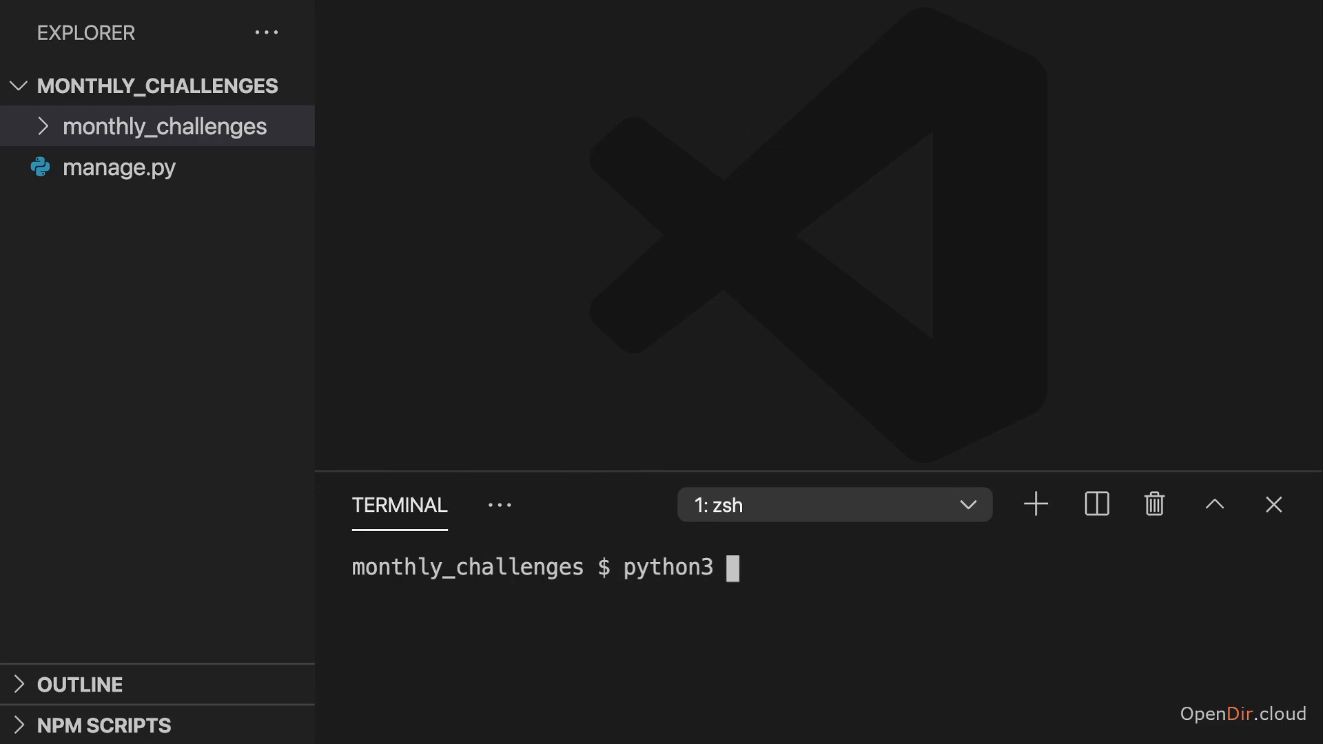
type("ma")
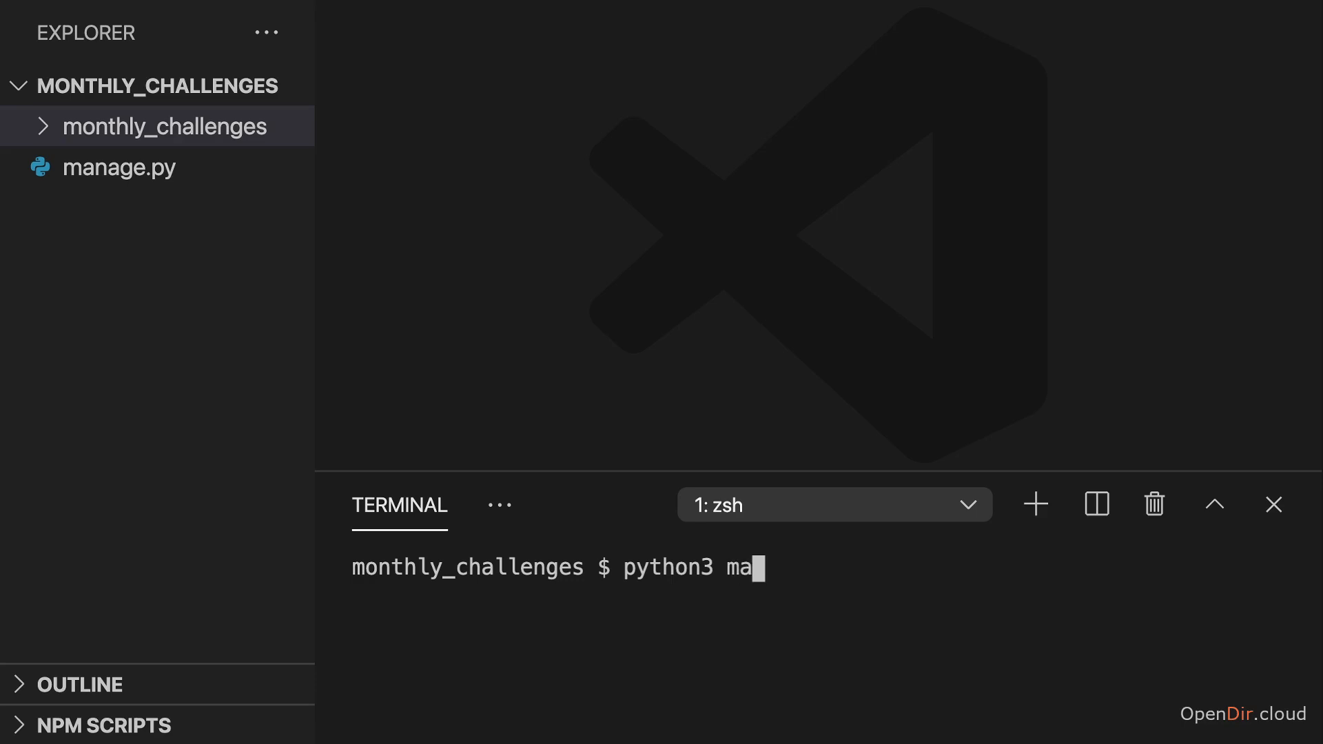
type("nage.py")
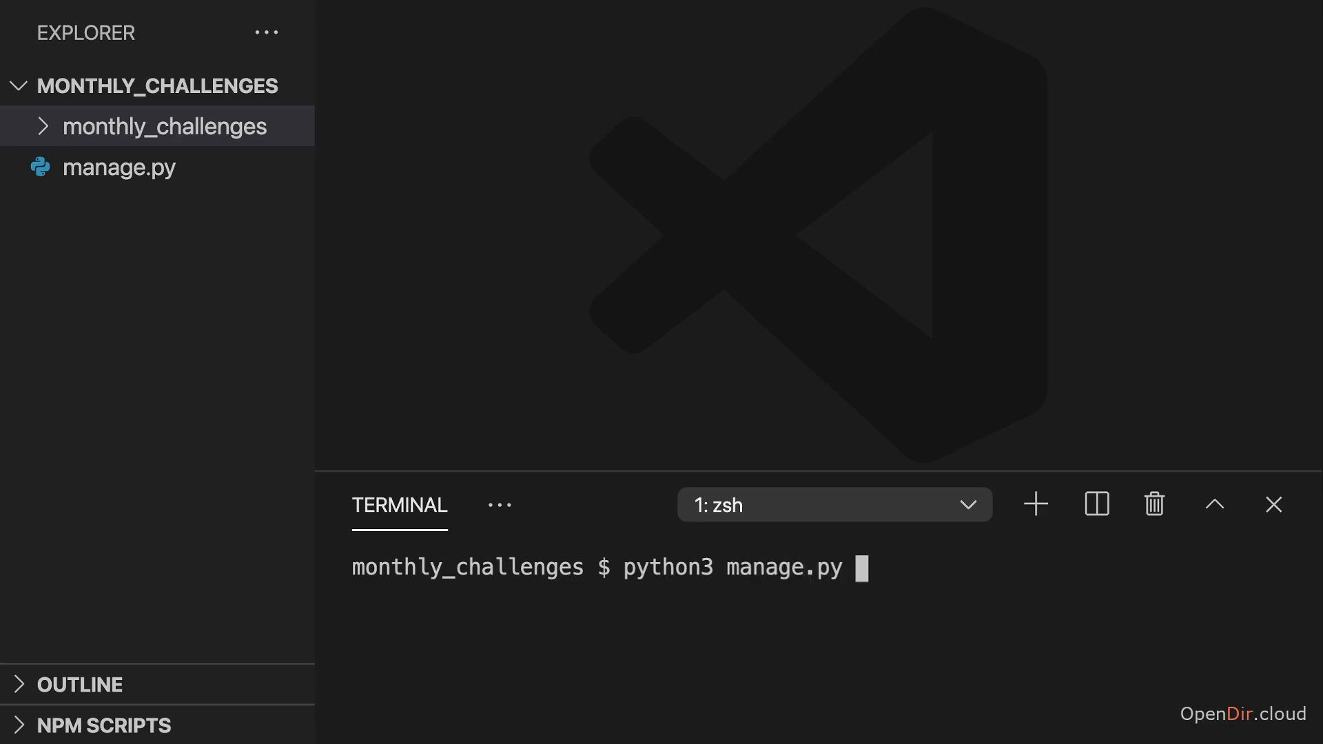
type("startapp")
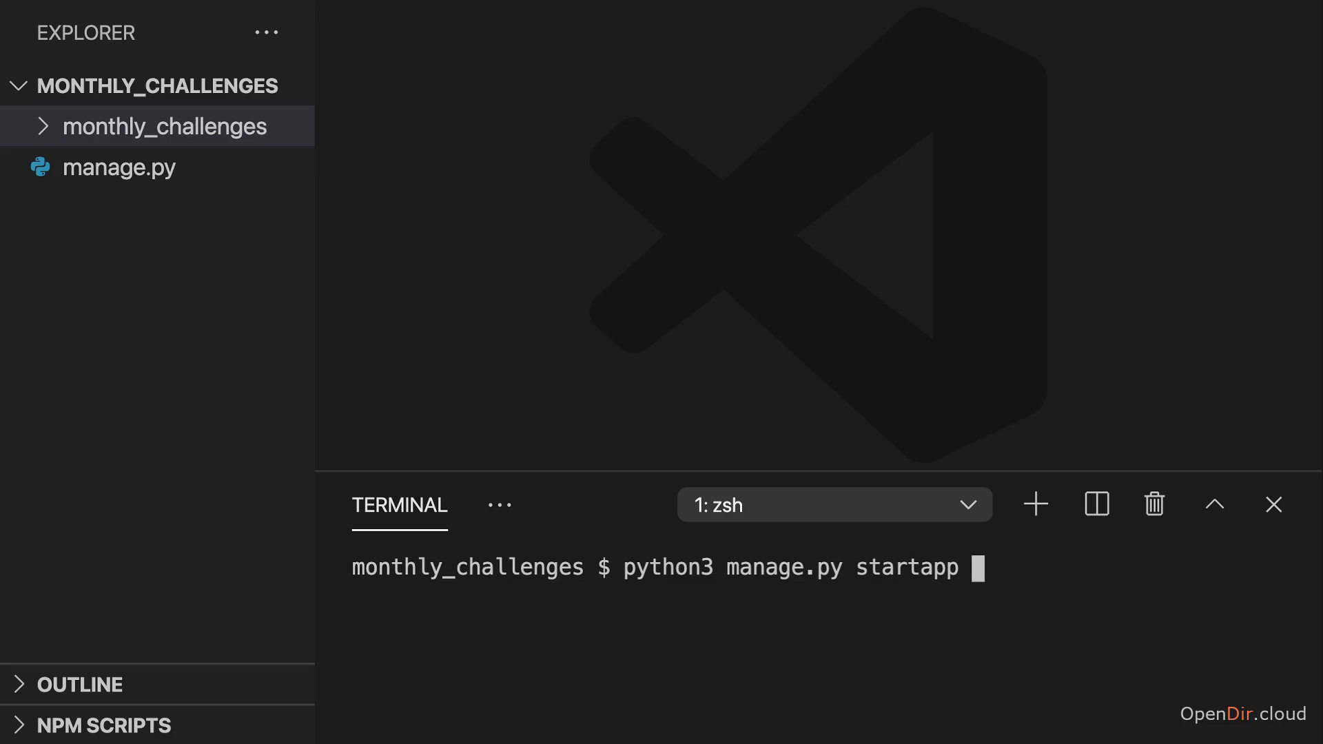
type("challenges")
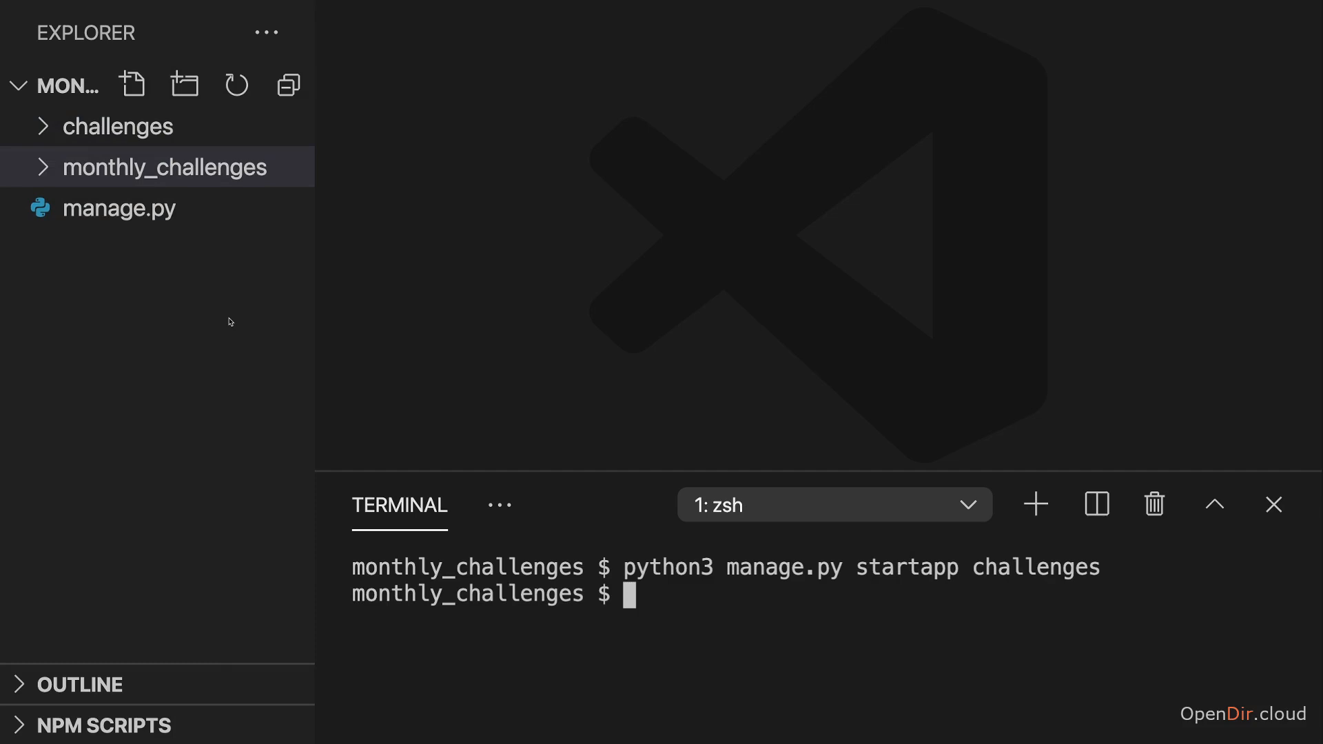
- Peek into the new challenges folder, then begin another startapp command
left_click(125, 126)
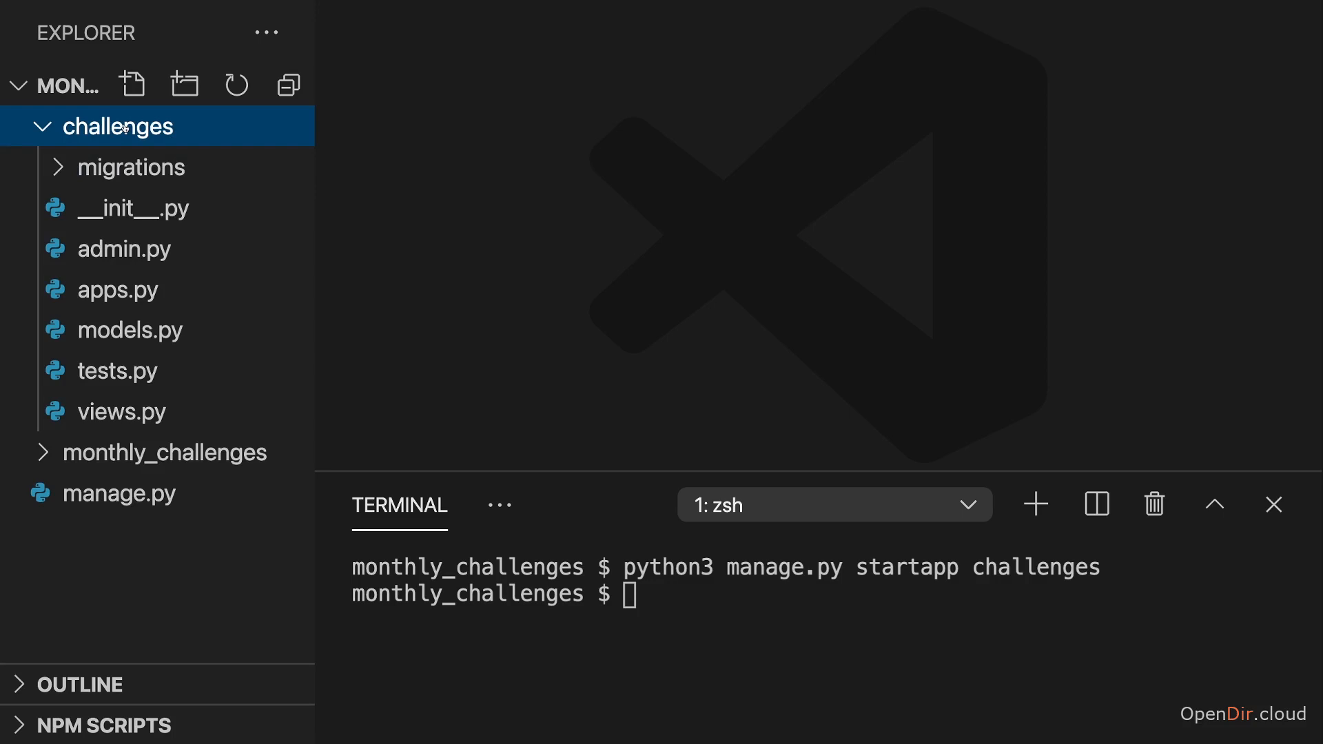
left_click(121, 126)
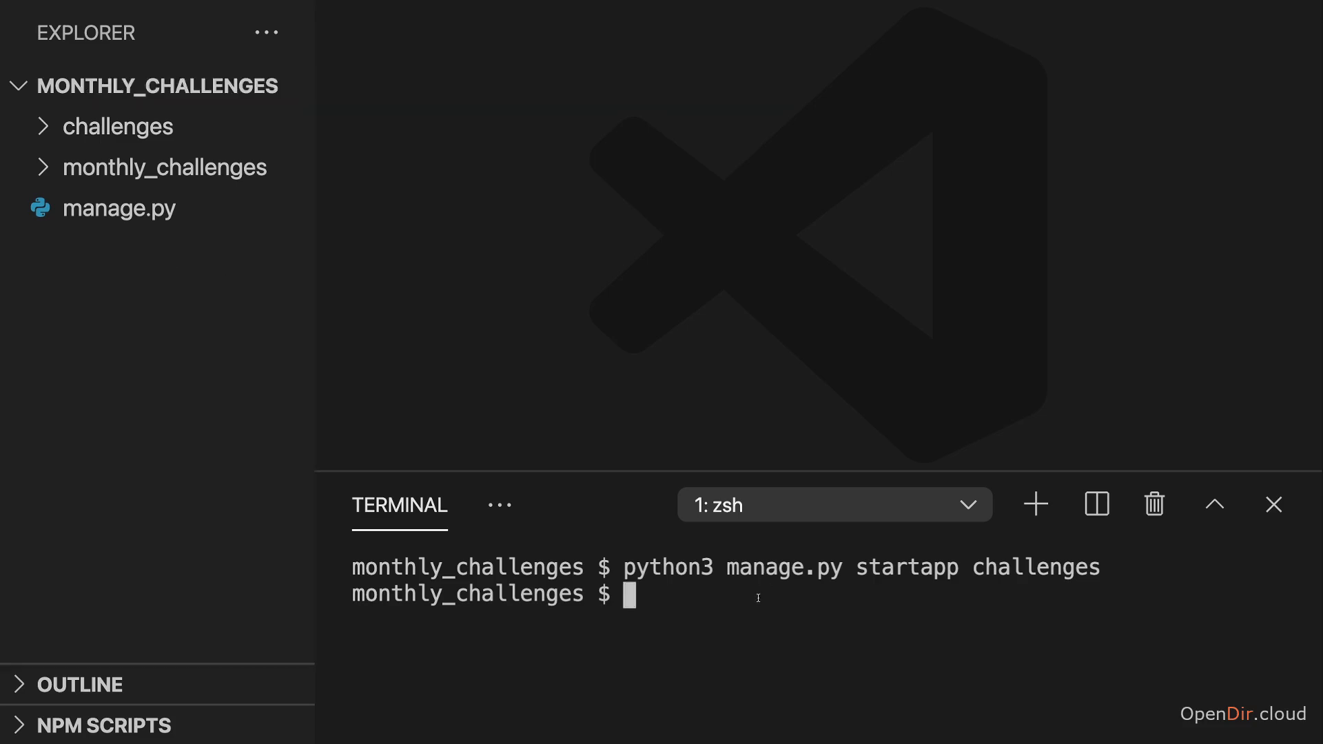
type("python3 manage.py startapp chall")
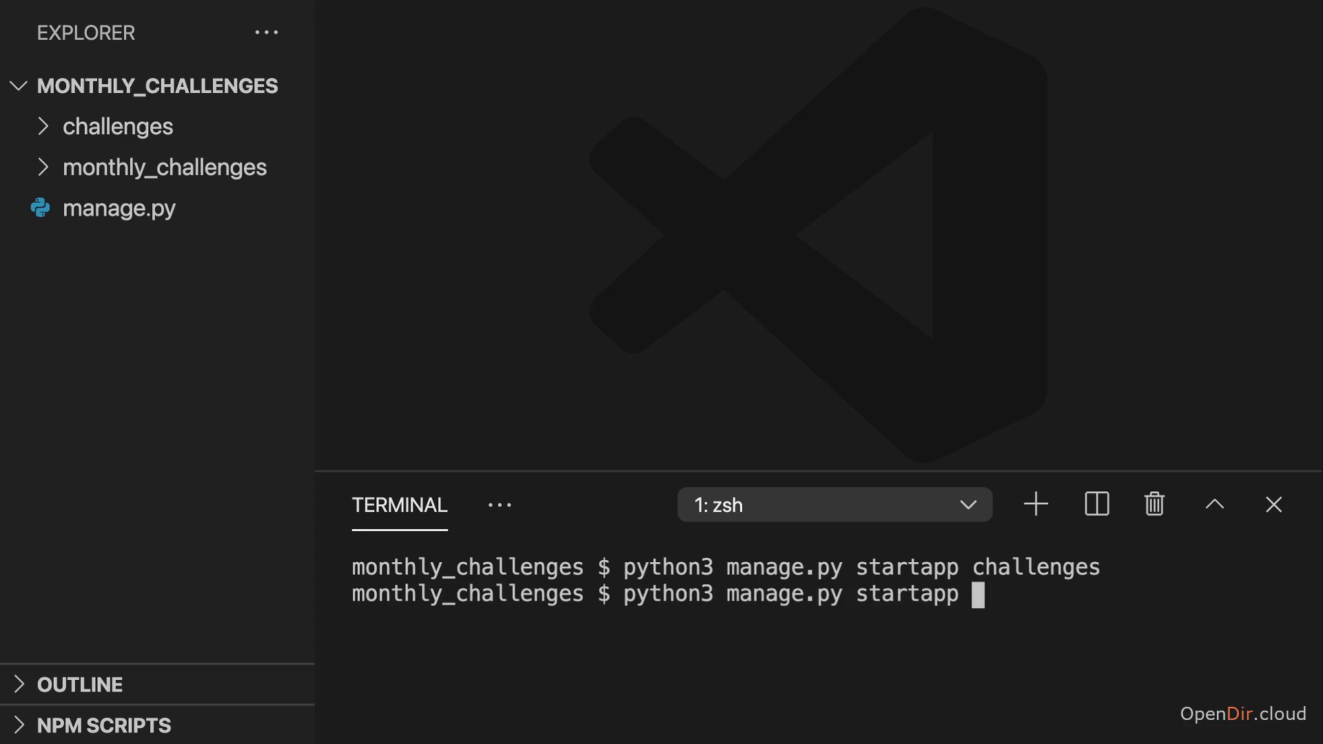
type("admin")
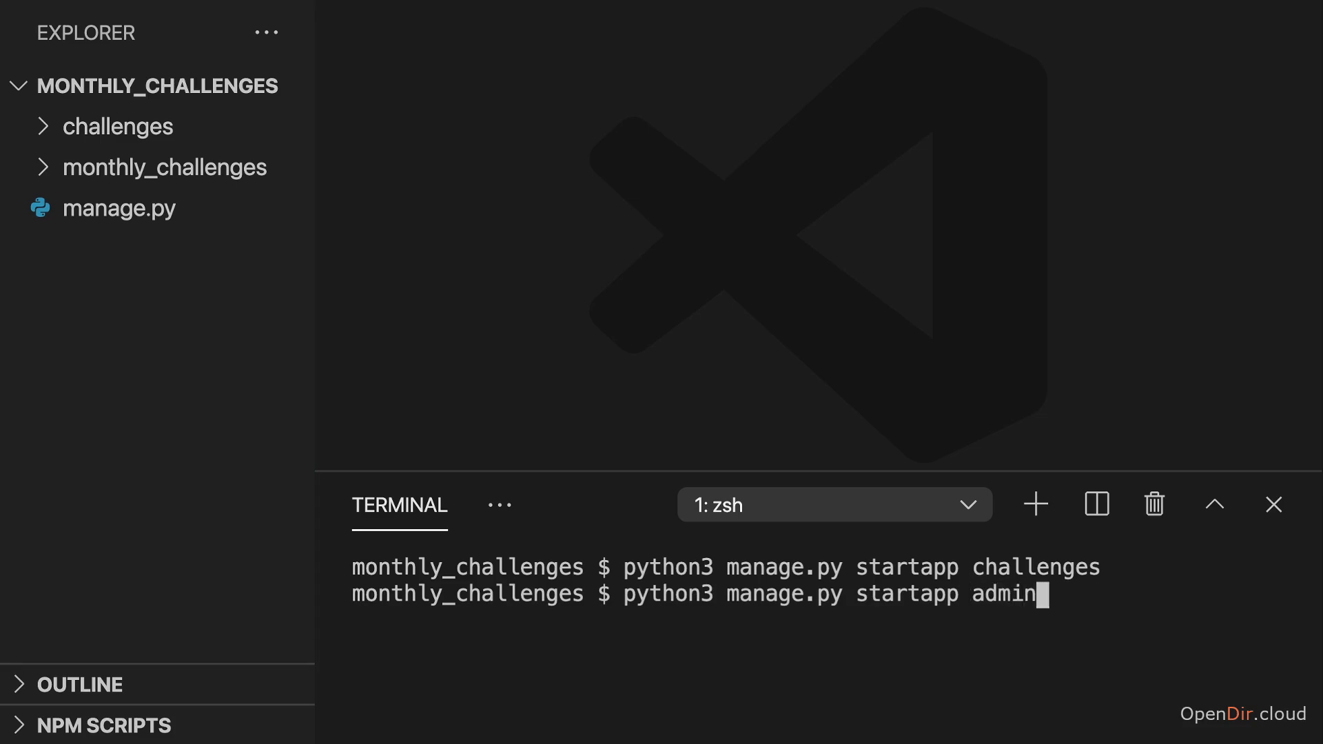
type("_challenges")
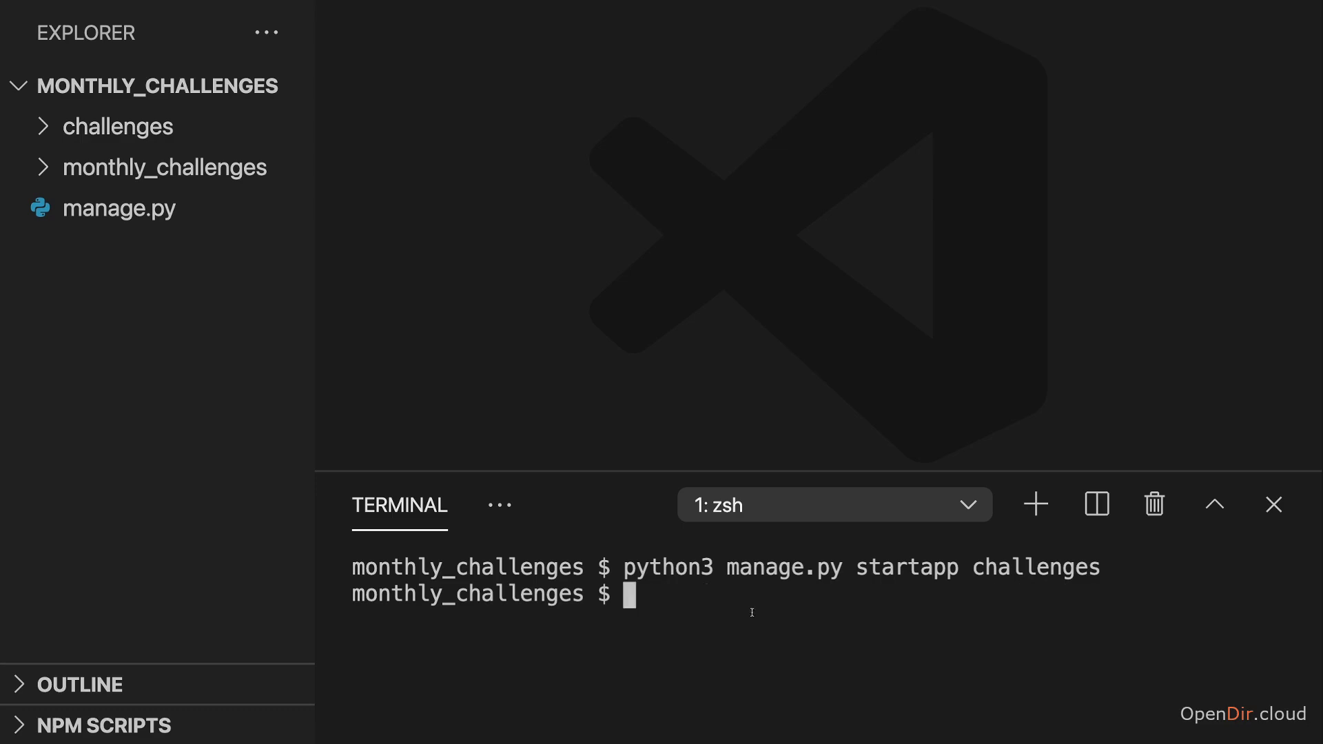
mouse_move(776, 631)
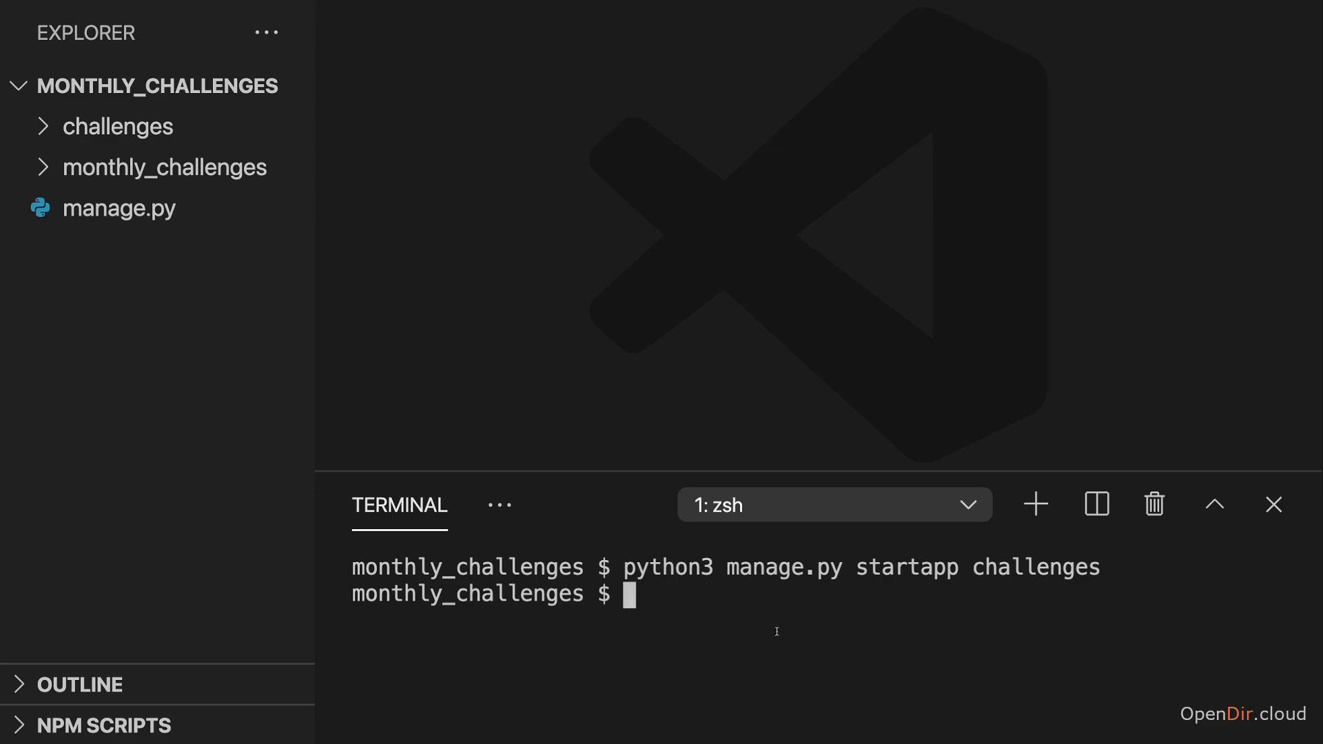
mouse_move(156, 84)
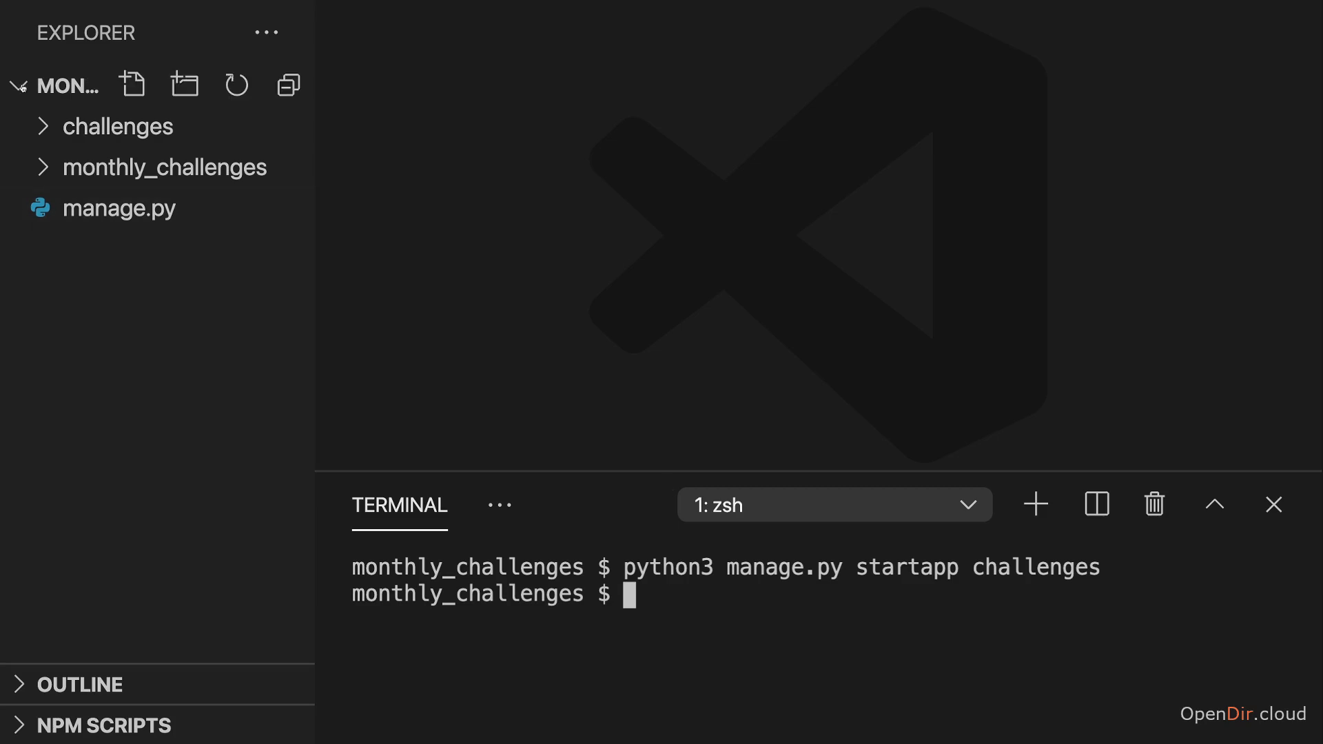
left_click(121, 125)
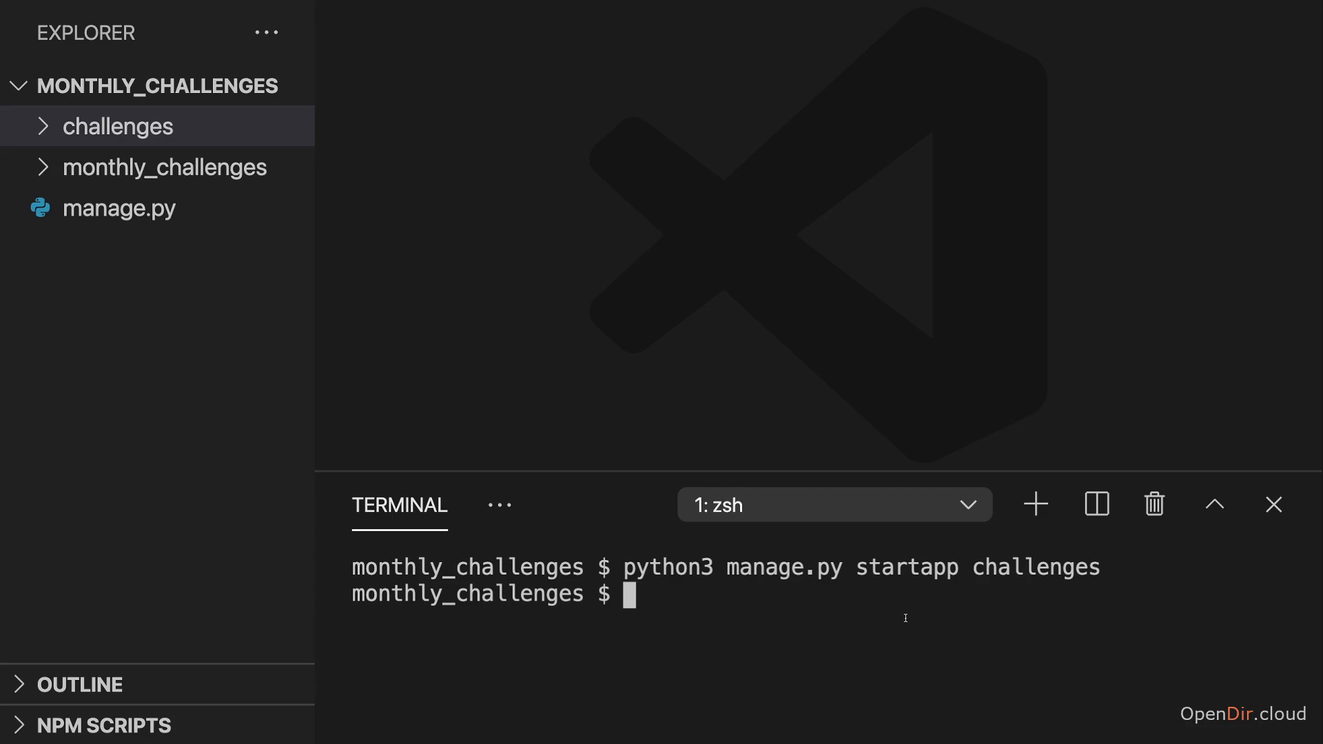
- Look at manage.py, then close the editor and terminal leaving only the project tree
left_click(120, 208)
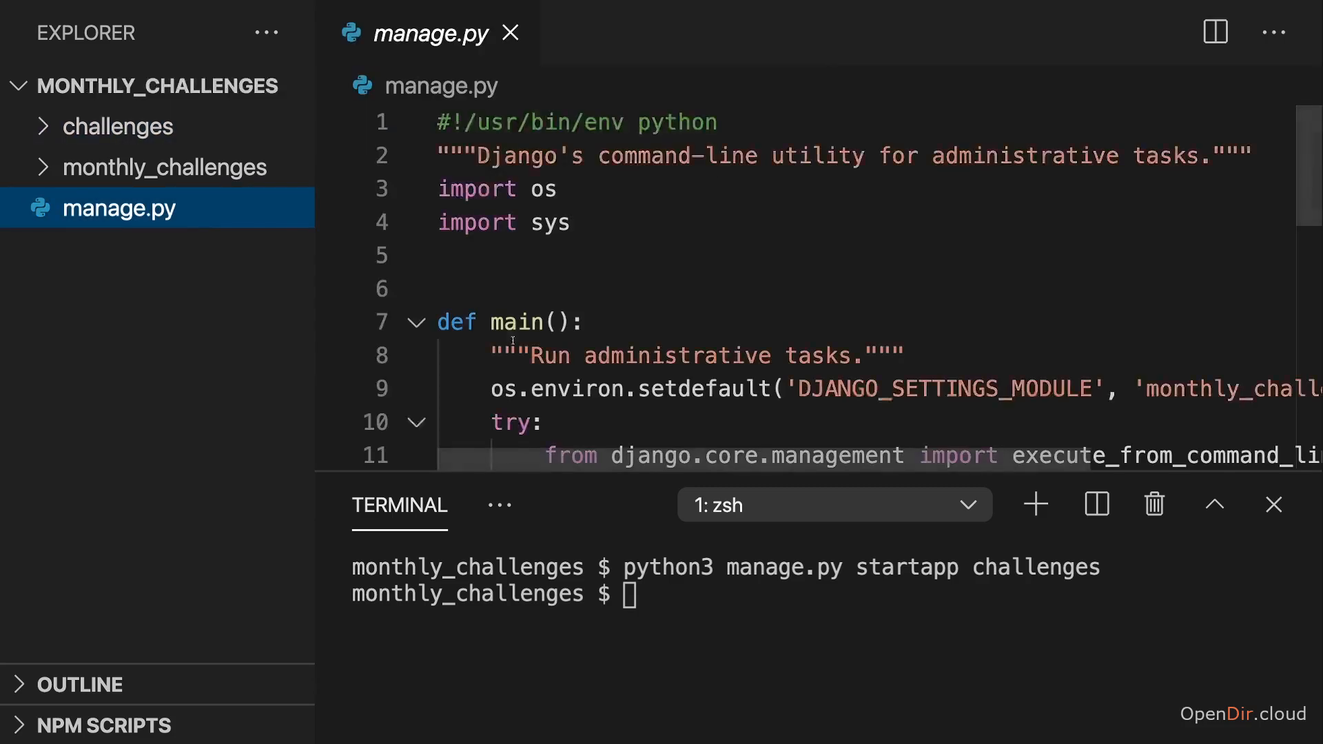
left_click(543, 257)
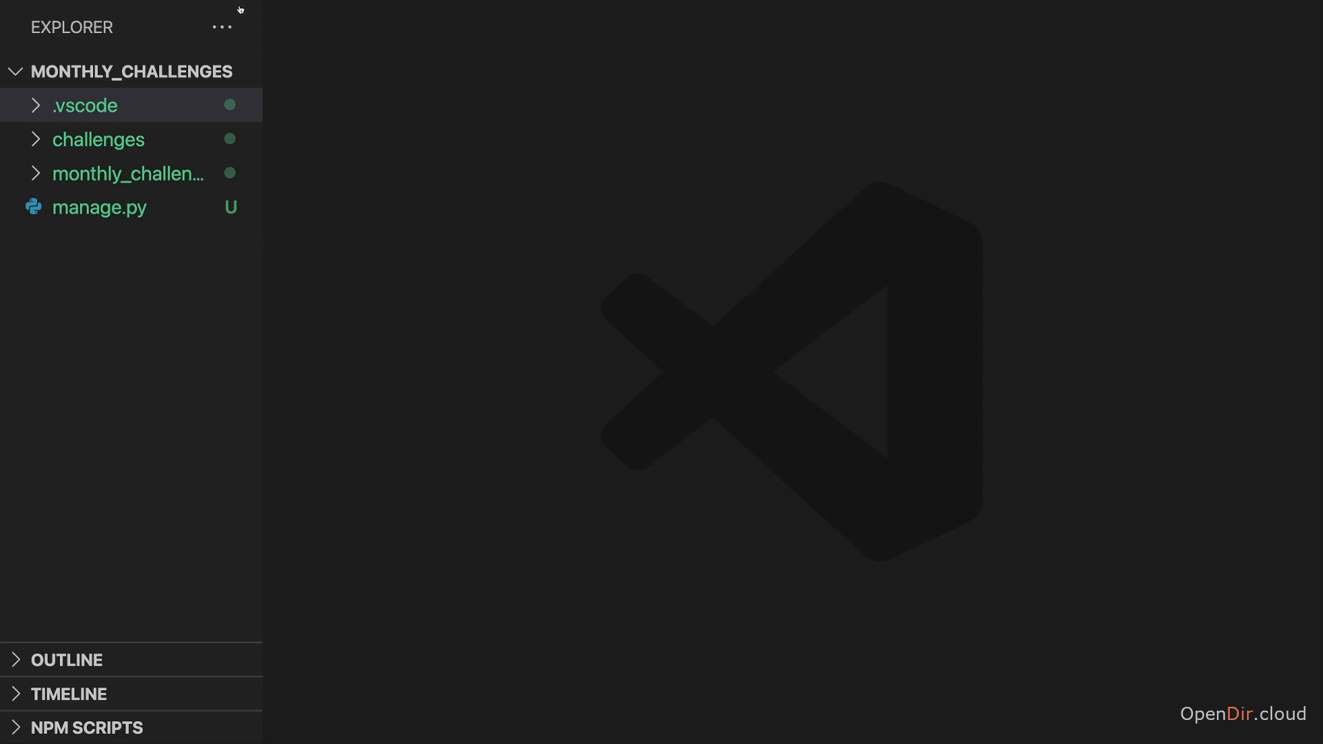
- Toggle Show Status Bar on and back off via View > Appearance
left_click(193, 5)
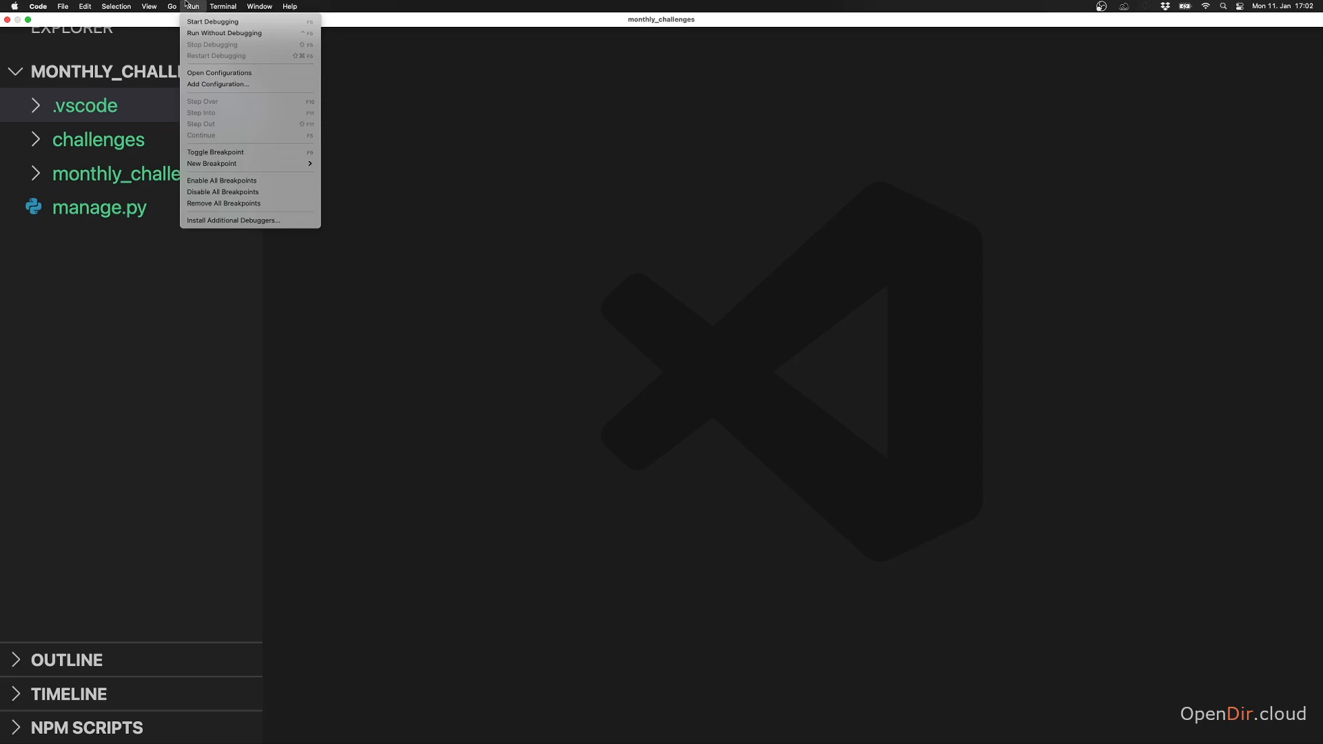
left_click(149, 6)
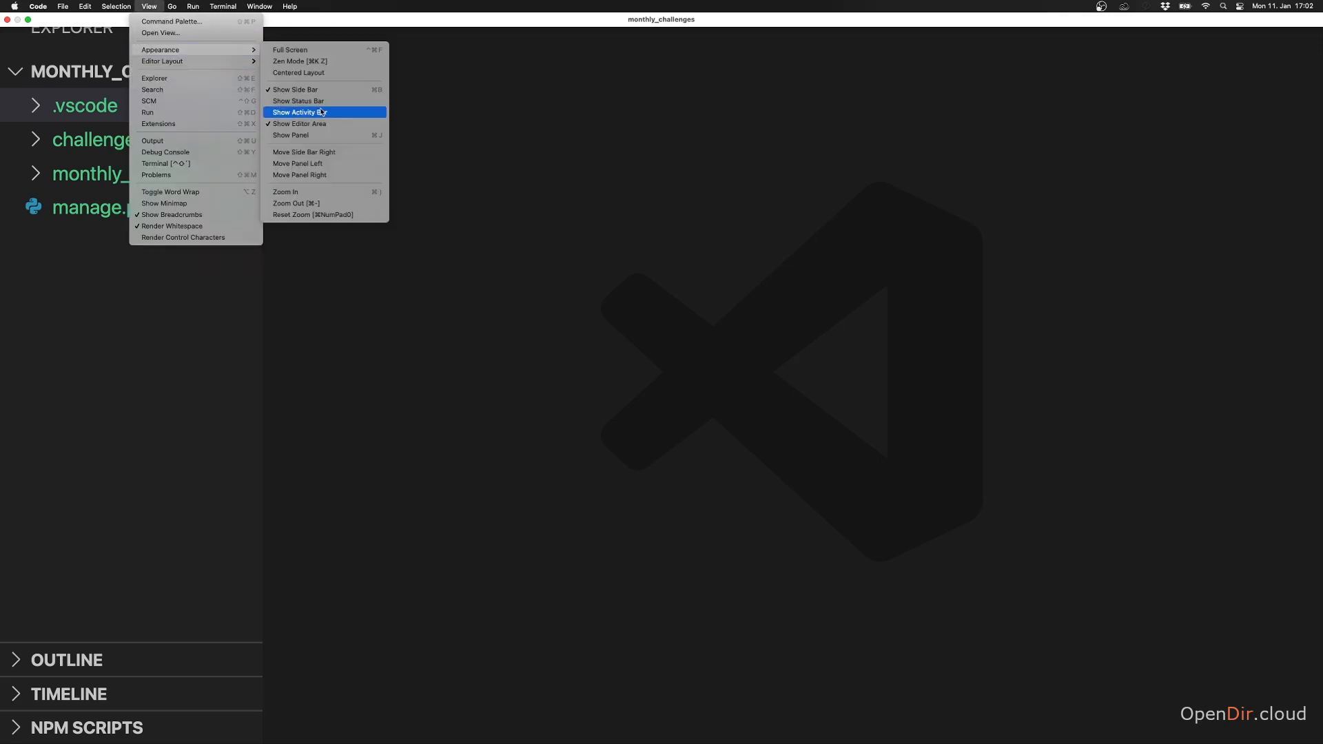
left_click(298, 112)
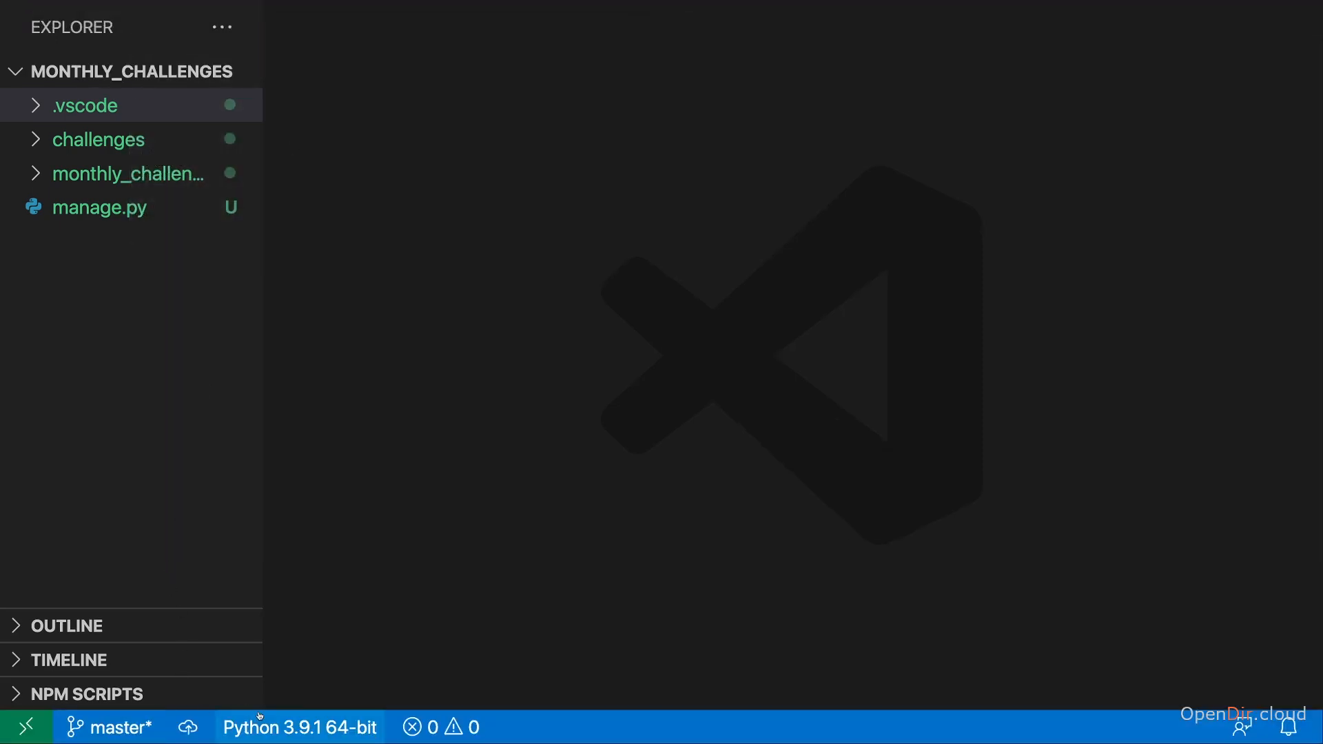
left_click(299, 727)
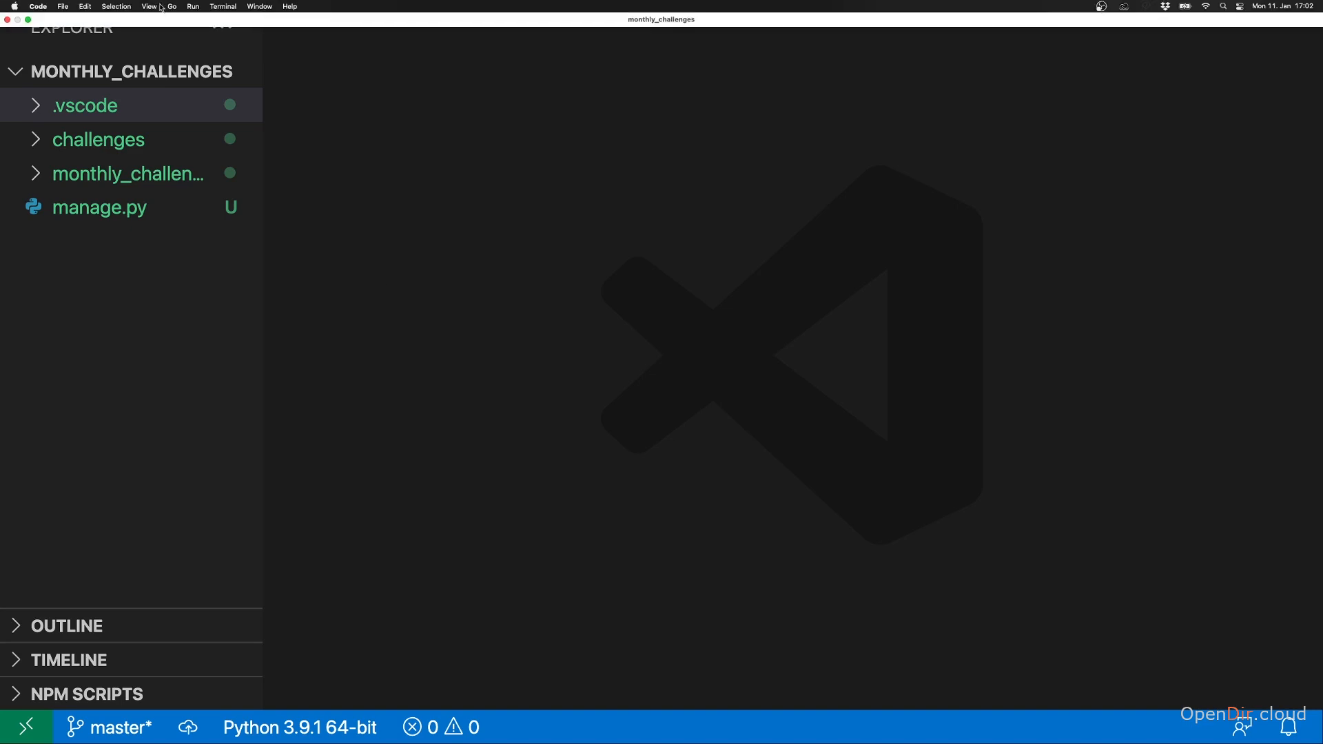
left_click(149, 5)
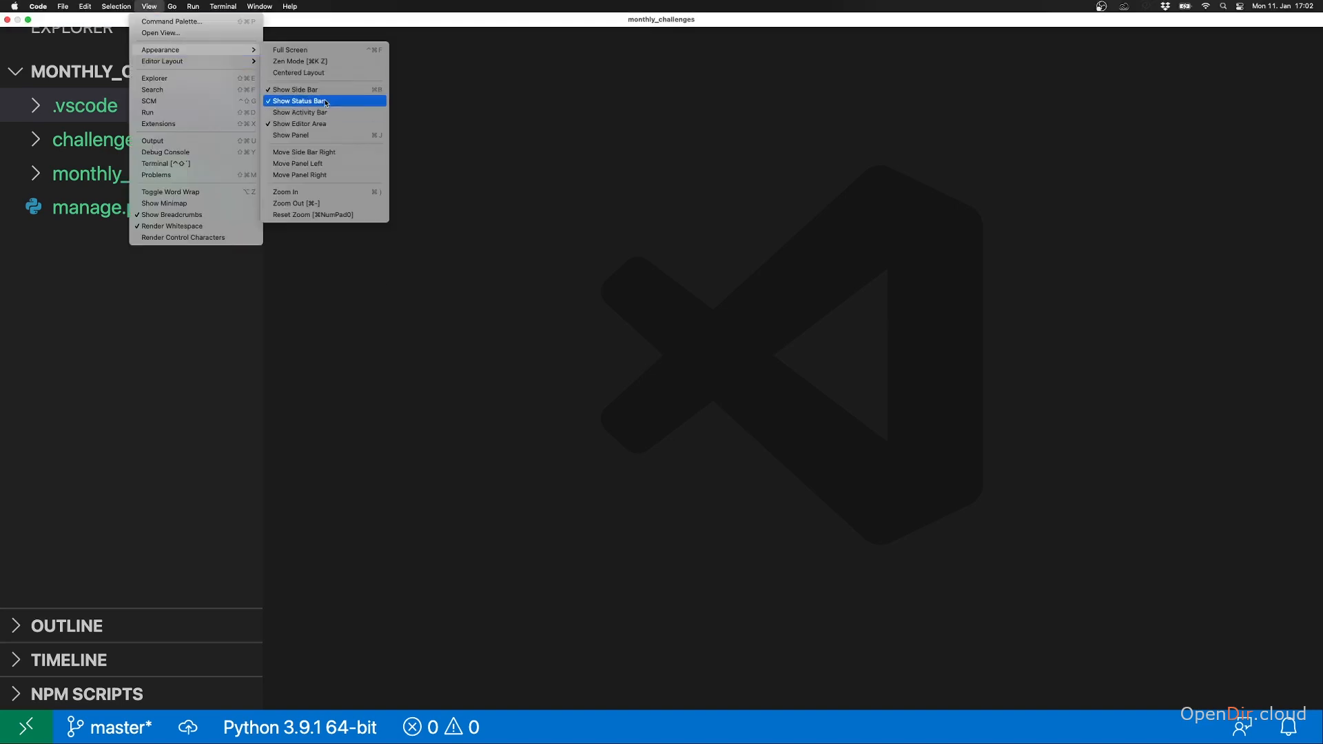
left_click(298, 100)
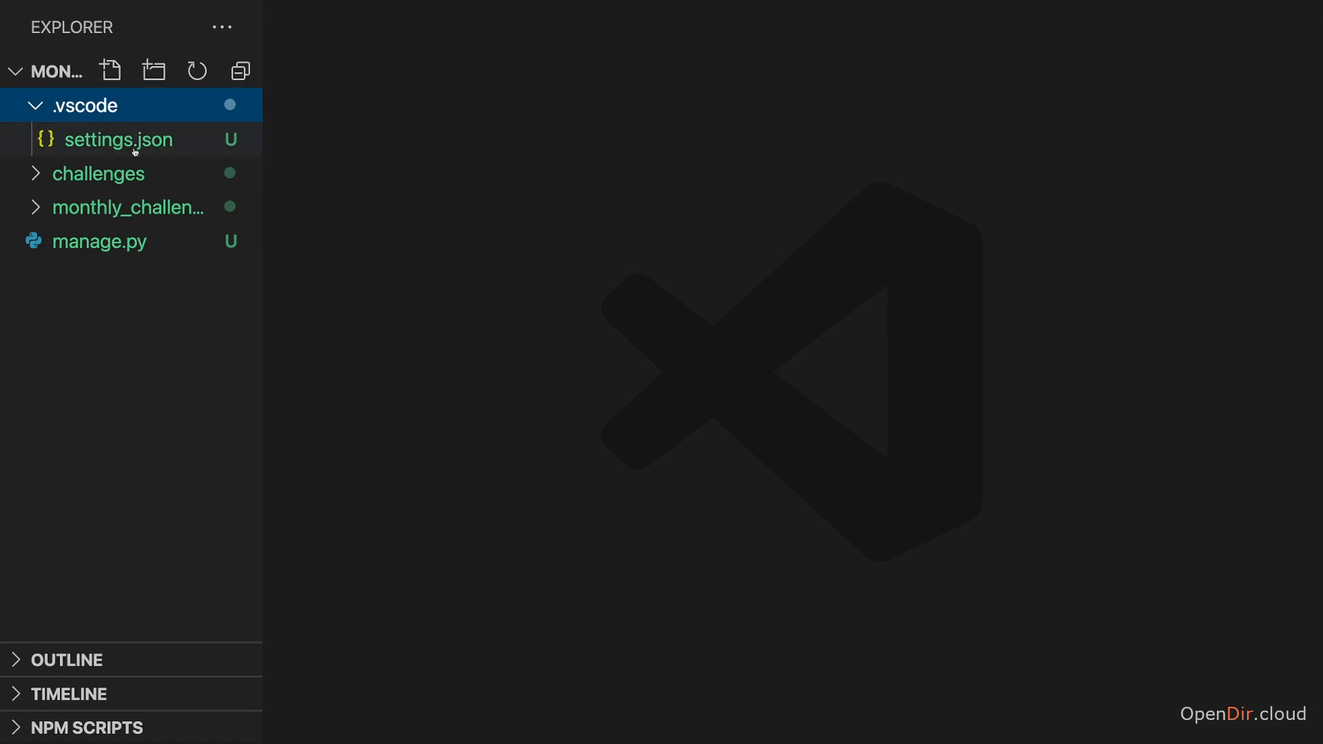
- Review settings.json, selecting the python.languageServer line, then close it and collapse .vscode
left_click(121, 139)
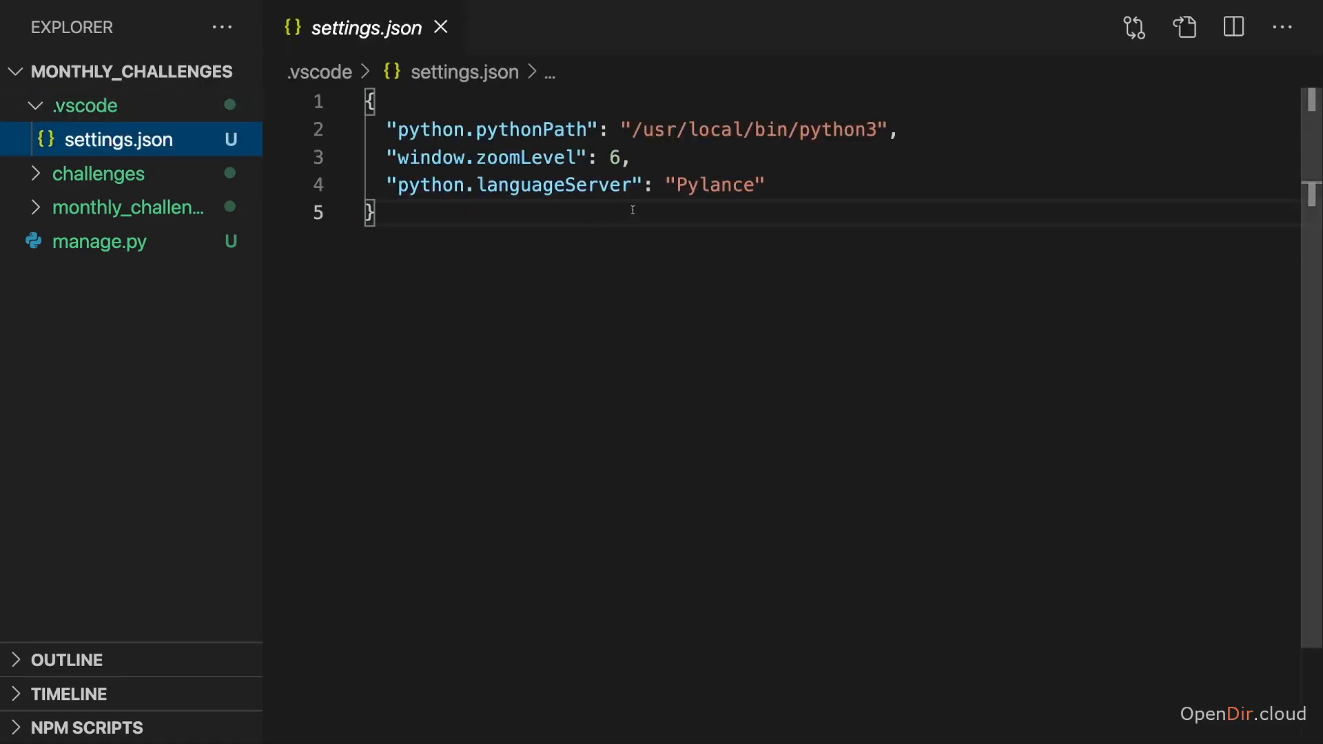
triple_click(506, 157)
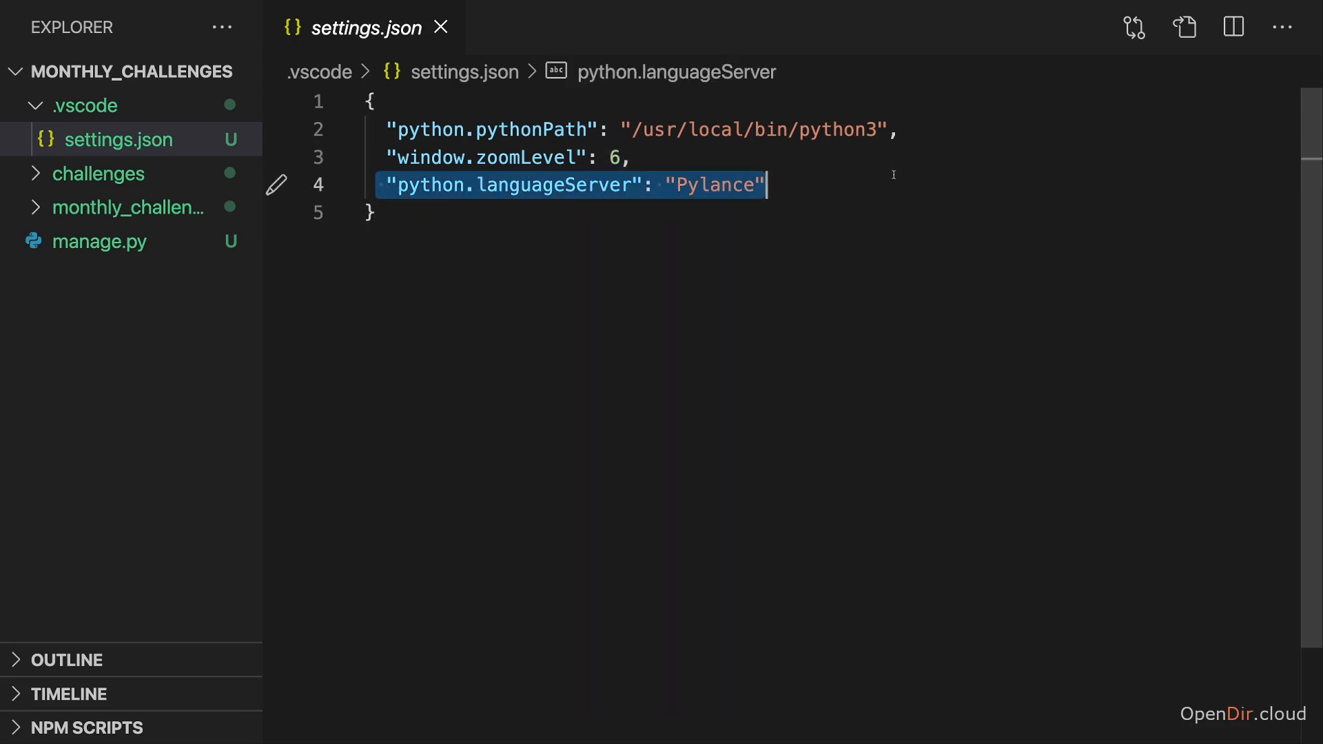
mouse_move(798, 262)
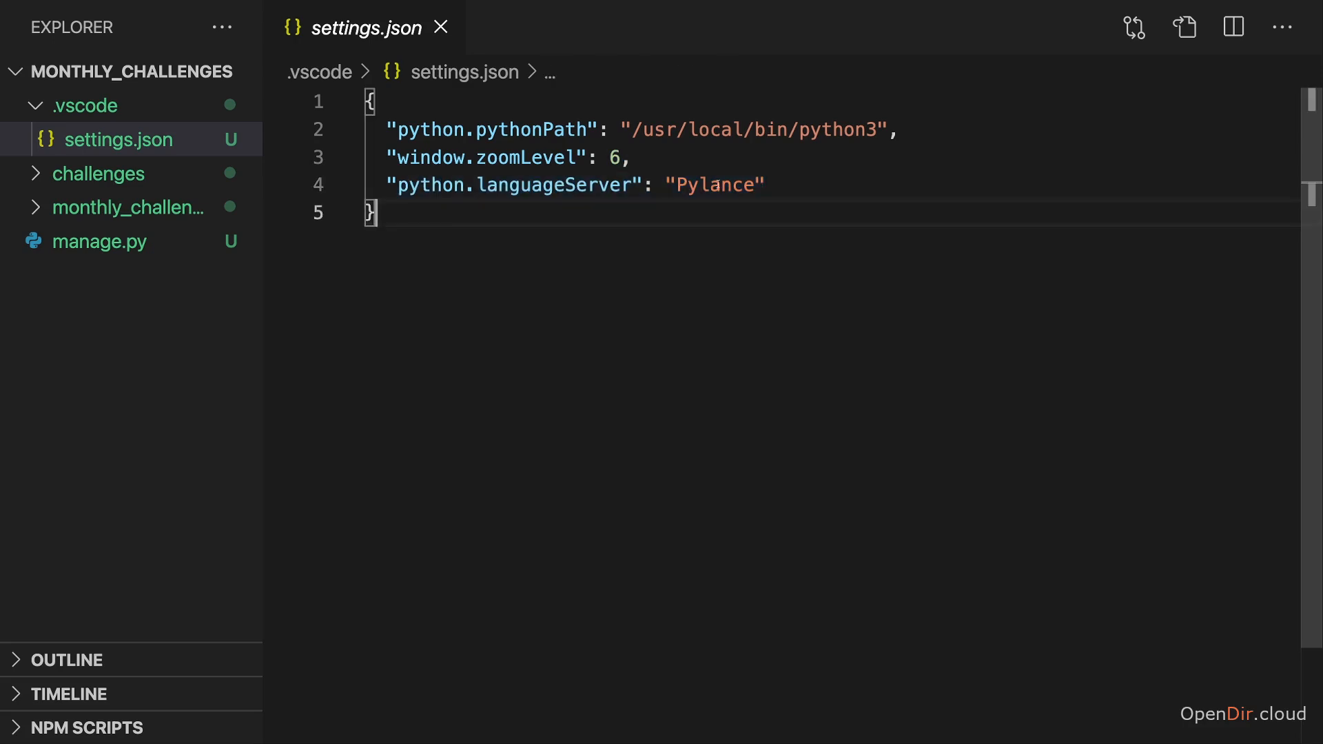
double_click(721, 185)
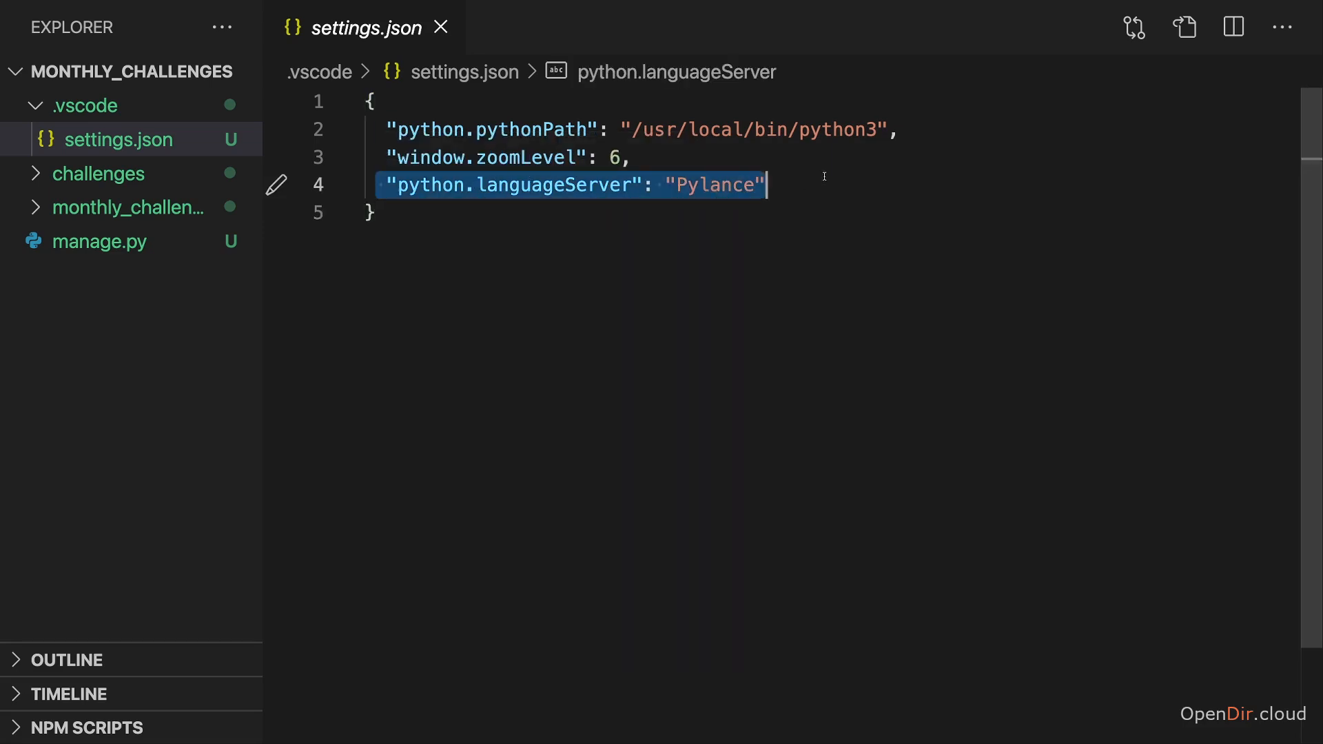
left_click(521, 276)
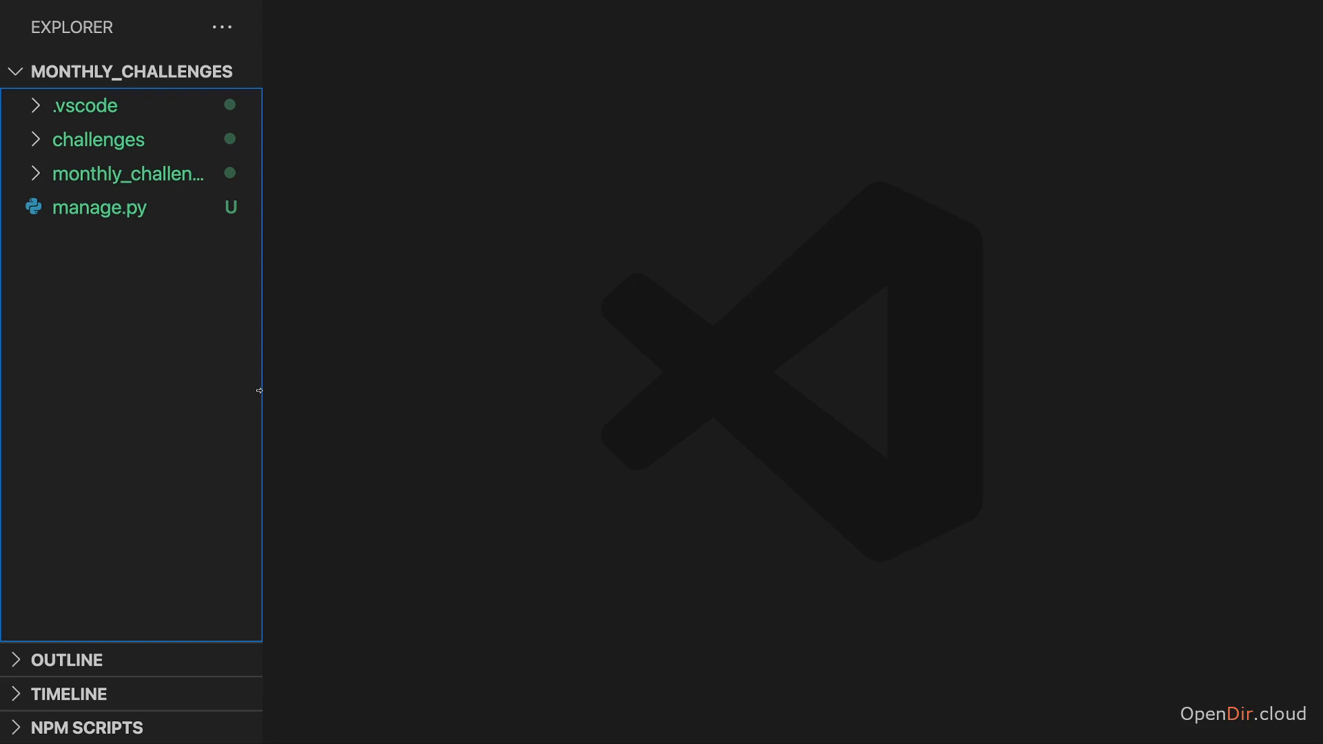
- Expand the challenges app folder showing migrations and its Python files
left_click(100, 139)
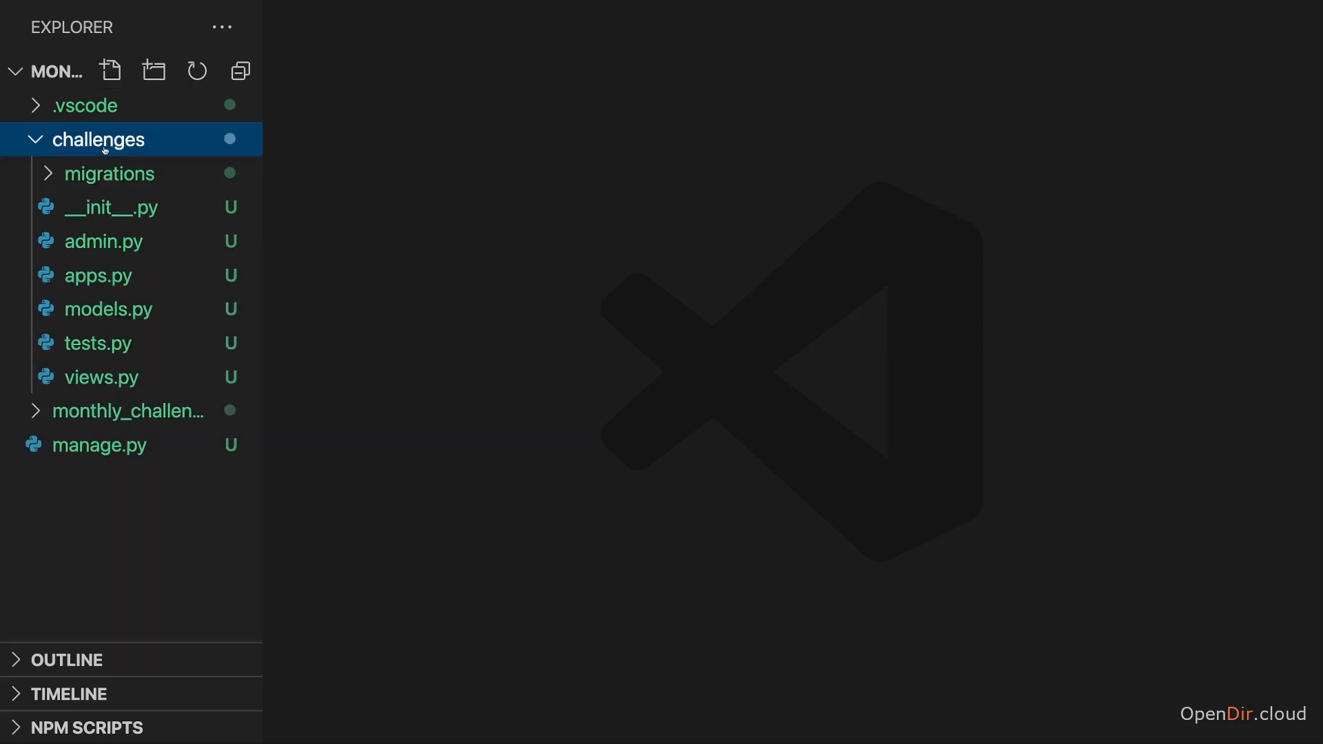